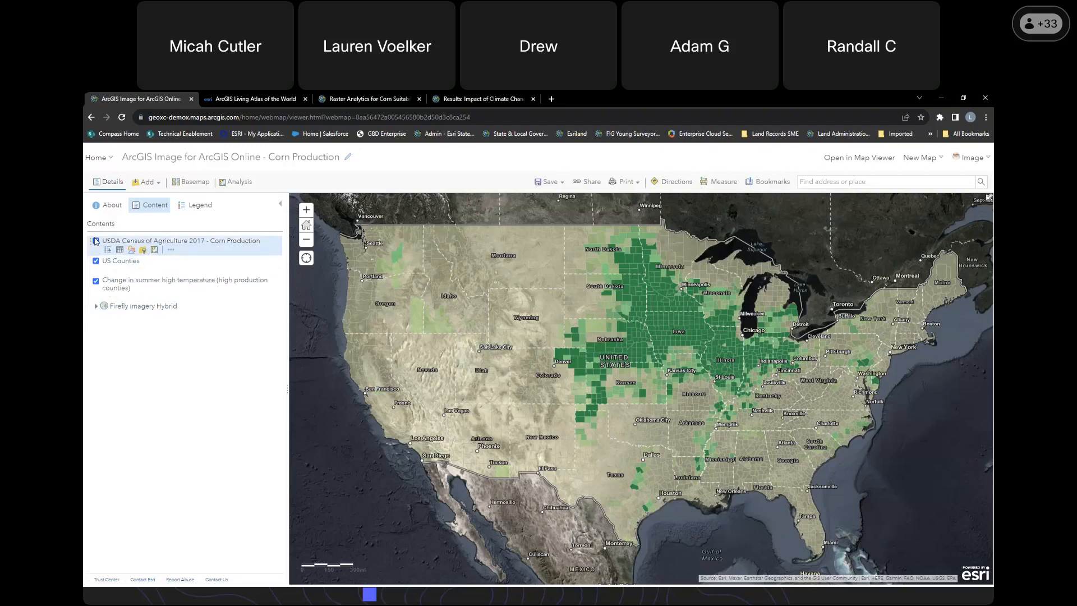
- Hide the USDA Census of Agriculture 2017 - Corn Production layer in Contents
left_click(96, 241)
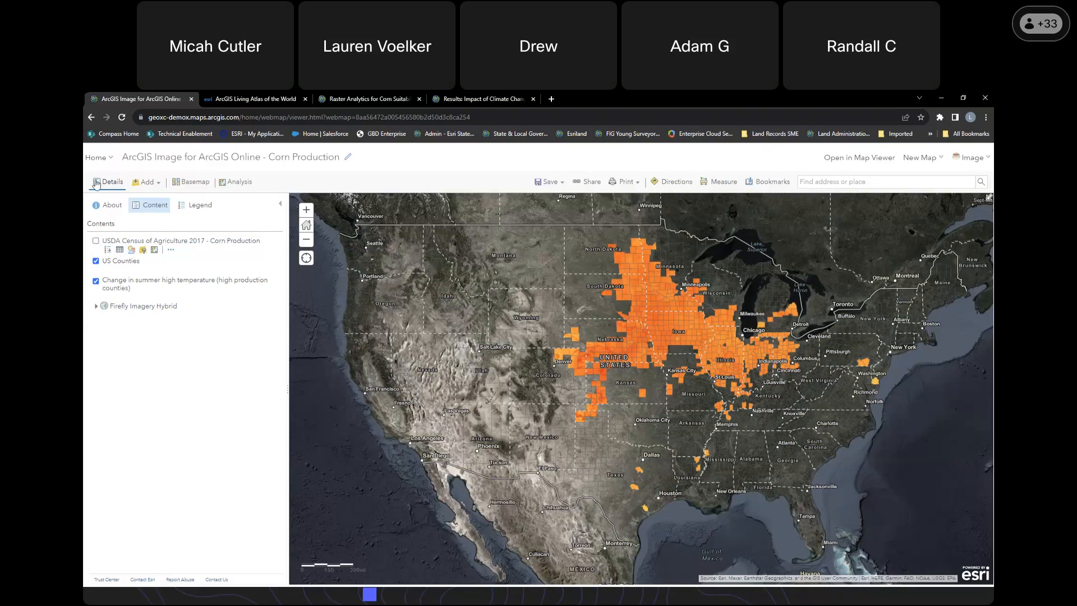
- Browse the ArcGIS Living Atlas of the World content listing down and back to the top
left_click(254, 99)
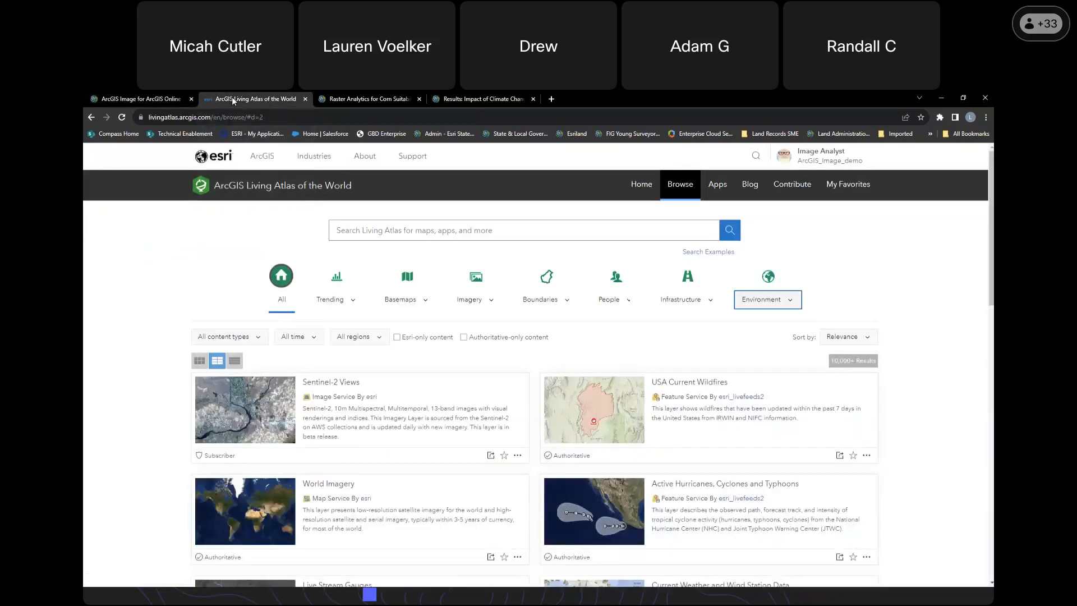
mouse_move(171, 354)
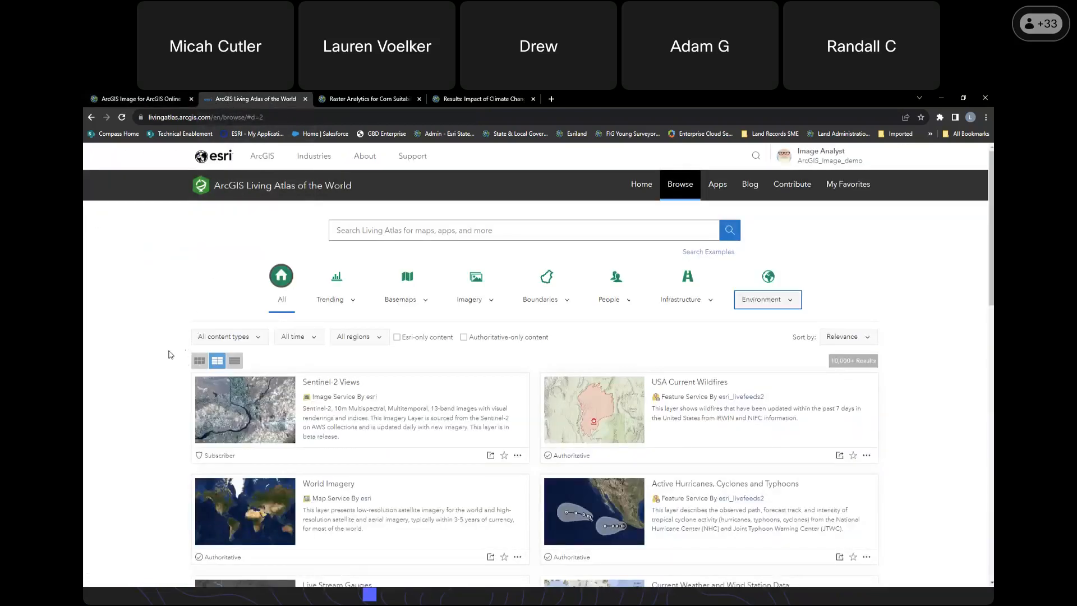
scroll("down", 3)
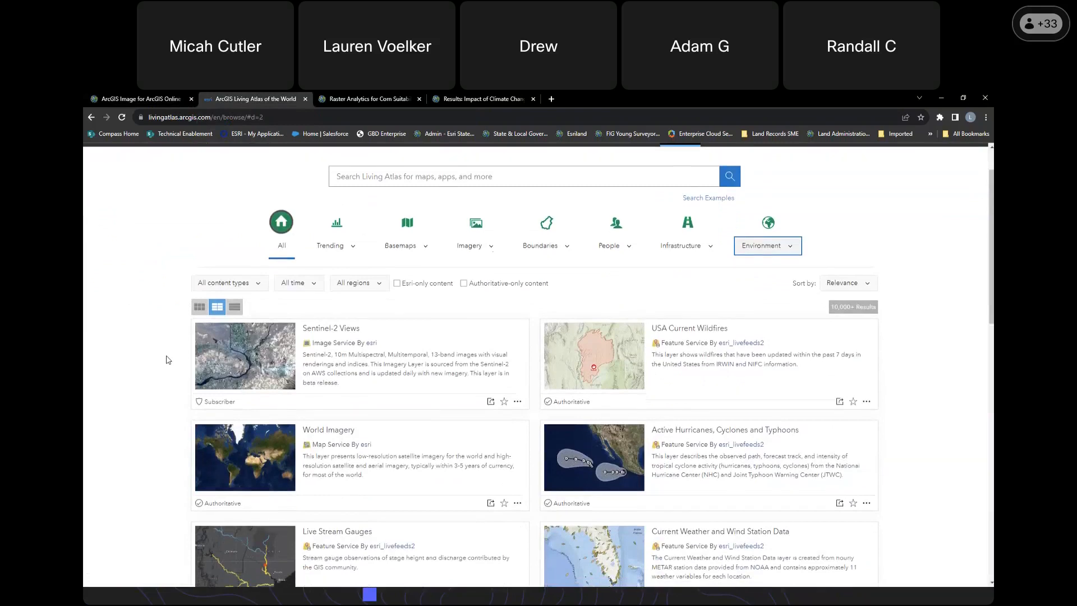
scroll("down", 3)
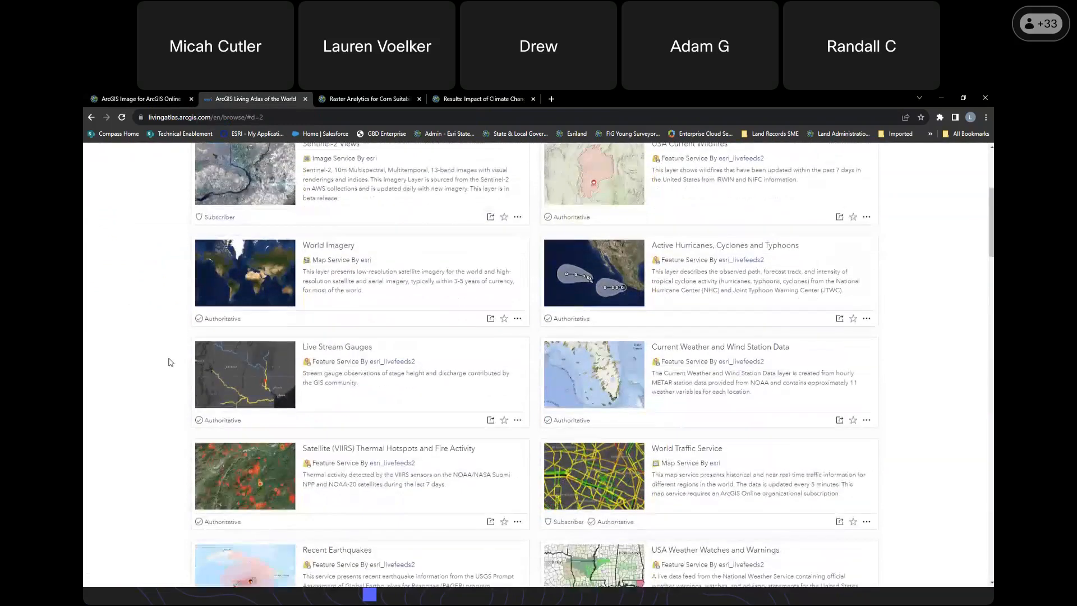
scroll("down", 3)
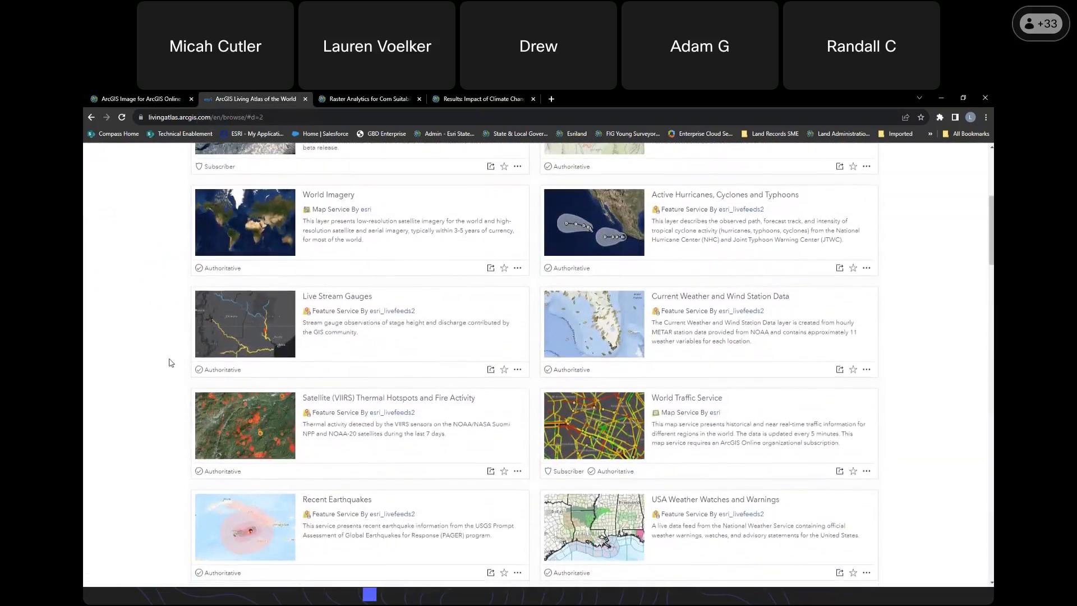
scroll("down", 3)
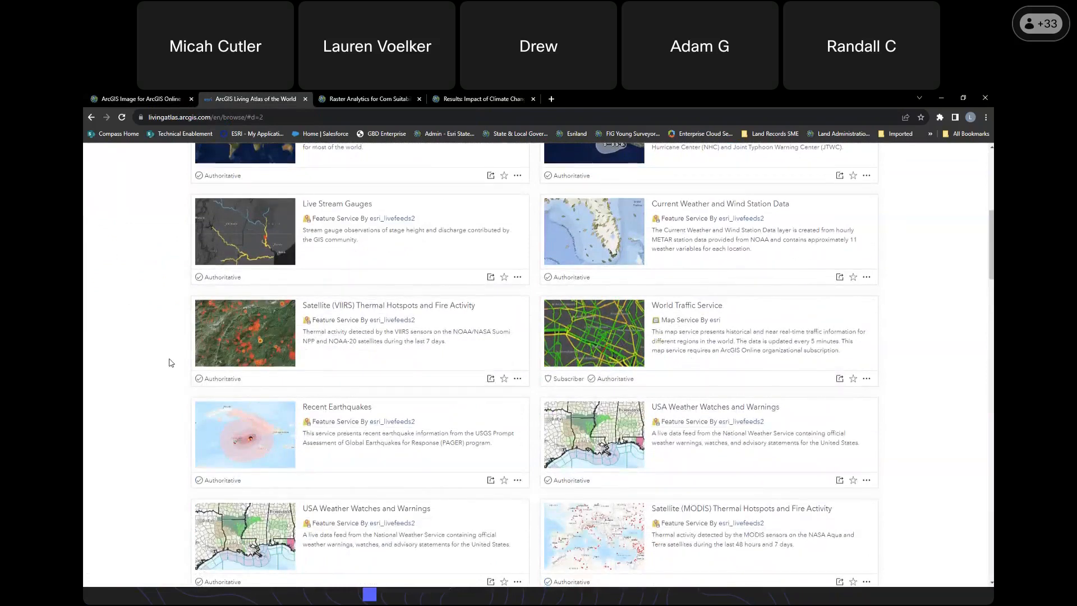
scroll("up", 3)
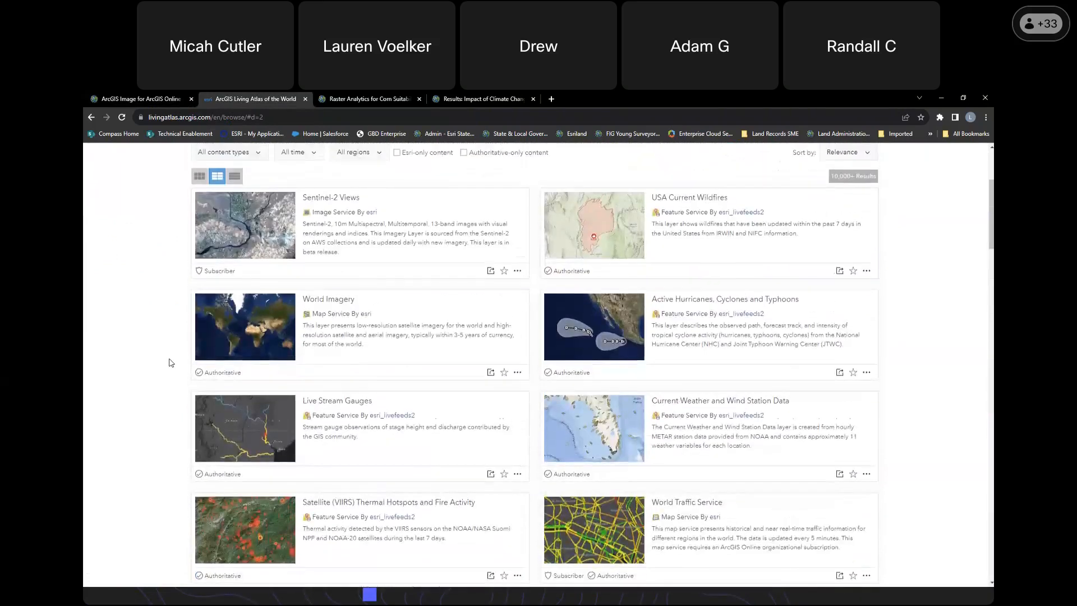
scroll("up", 3)
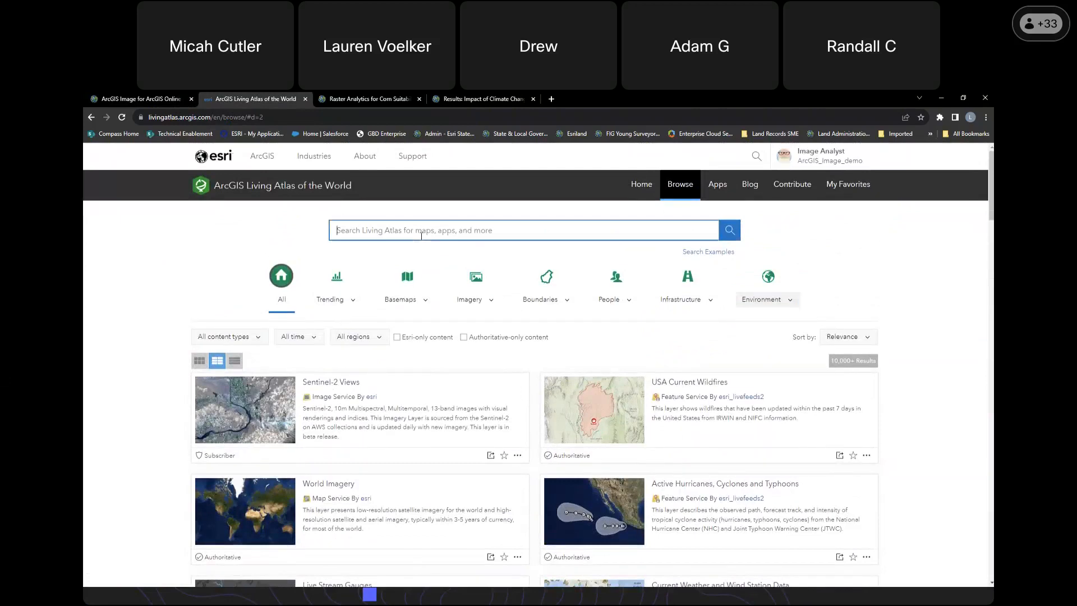
- Search Living Atlas for 'bioclimate' (29 results) and favorite the wettest-month precipitation projection
type("bioclima")
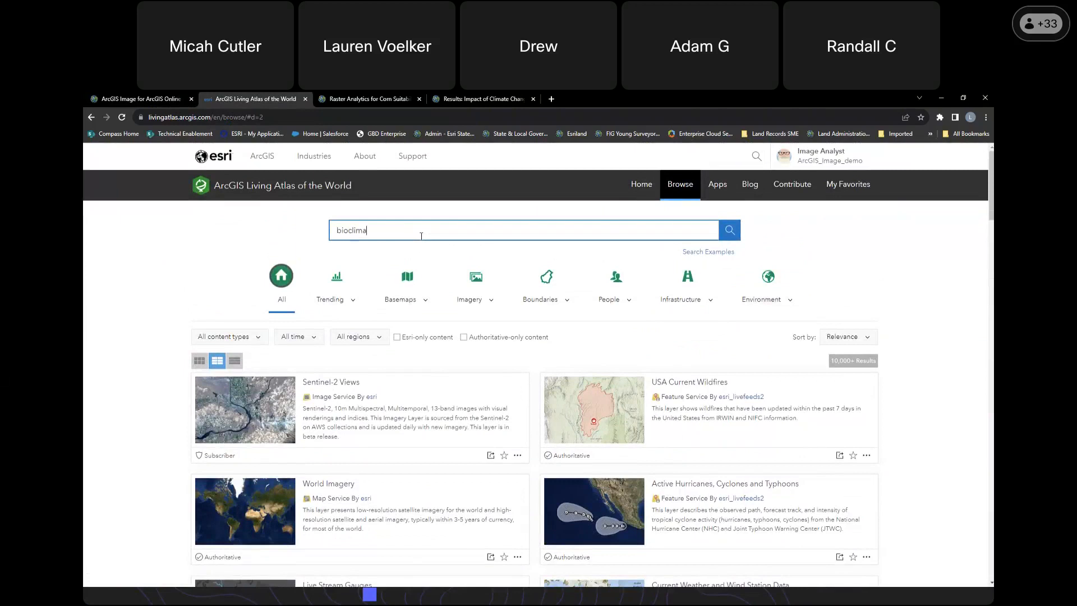
left_click(729, 229)
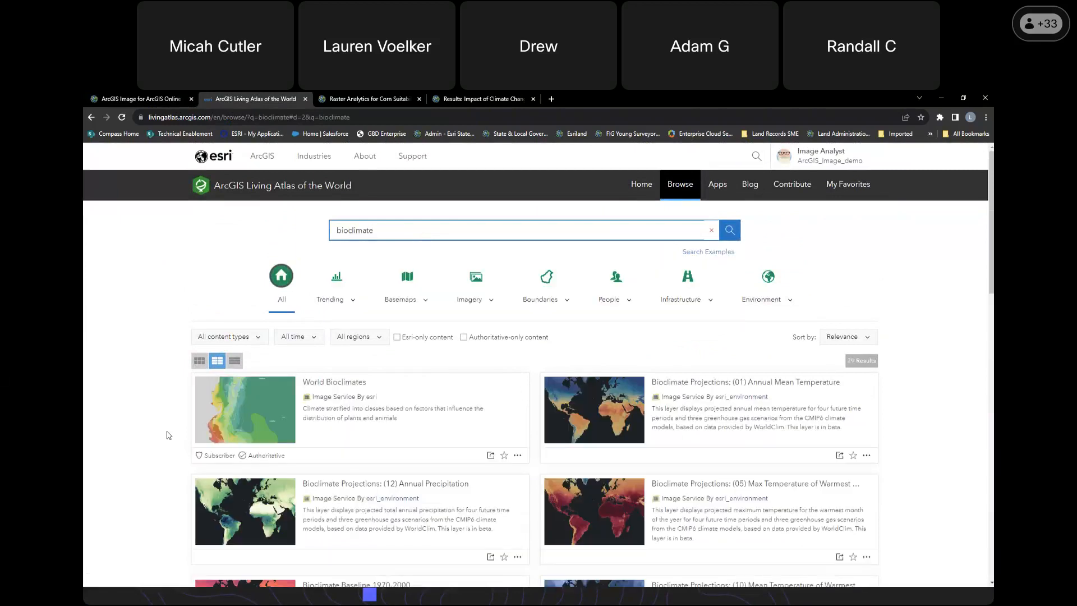
scroll("down", 3)
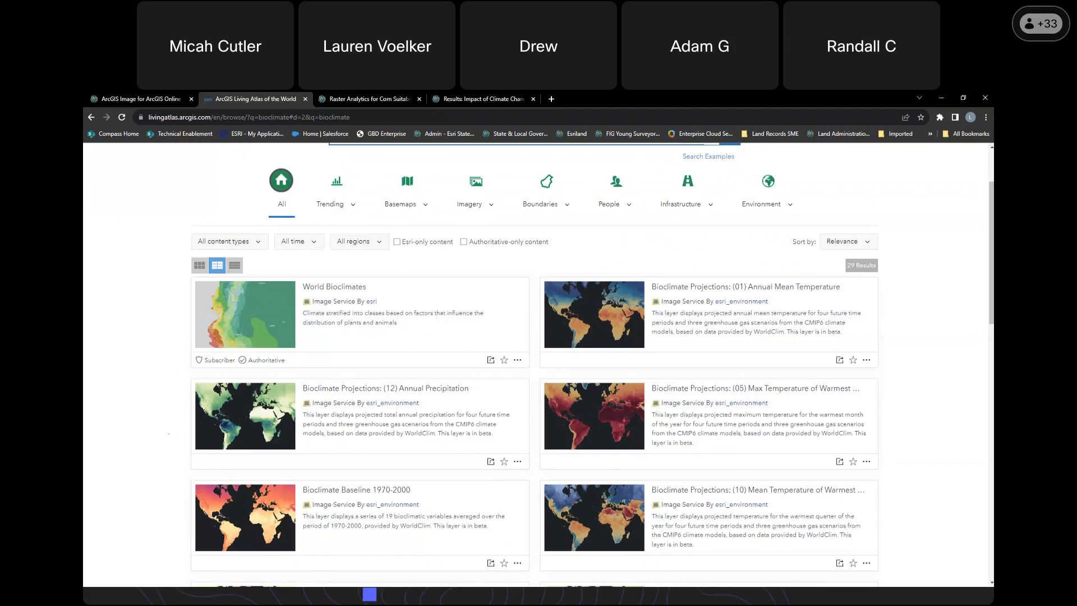
mouse_move(144, 425)
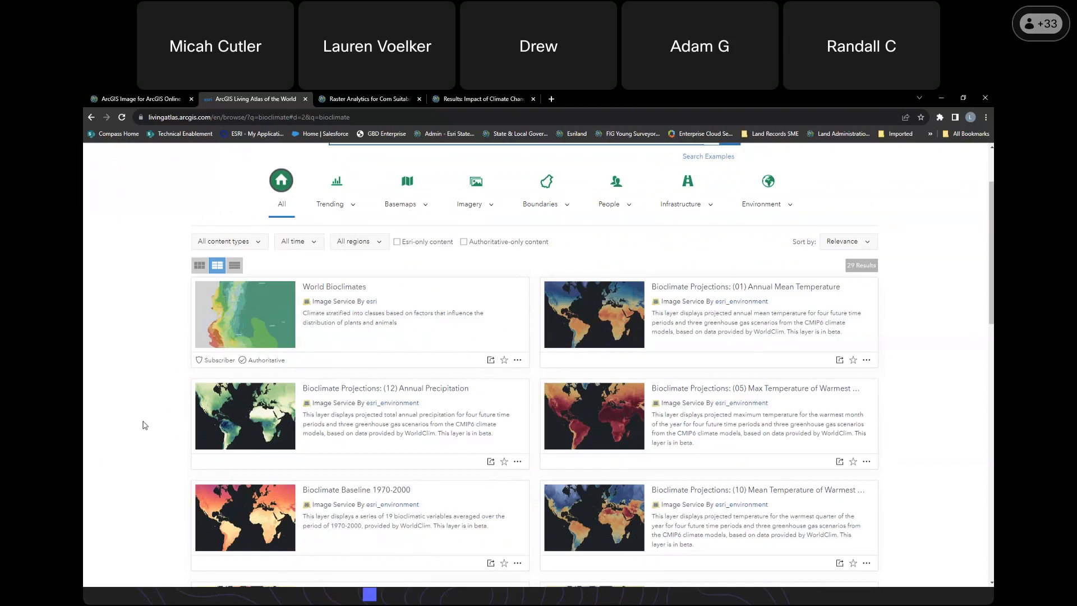
mouse_move(946, 408)
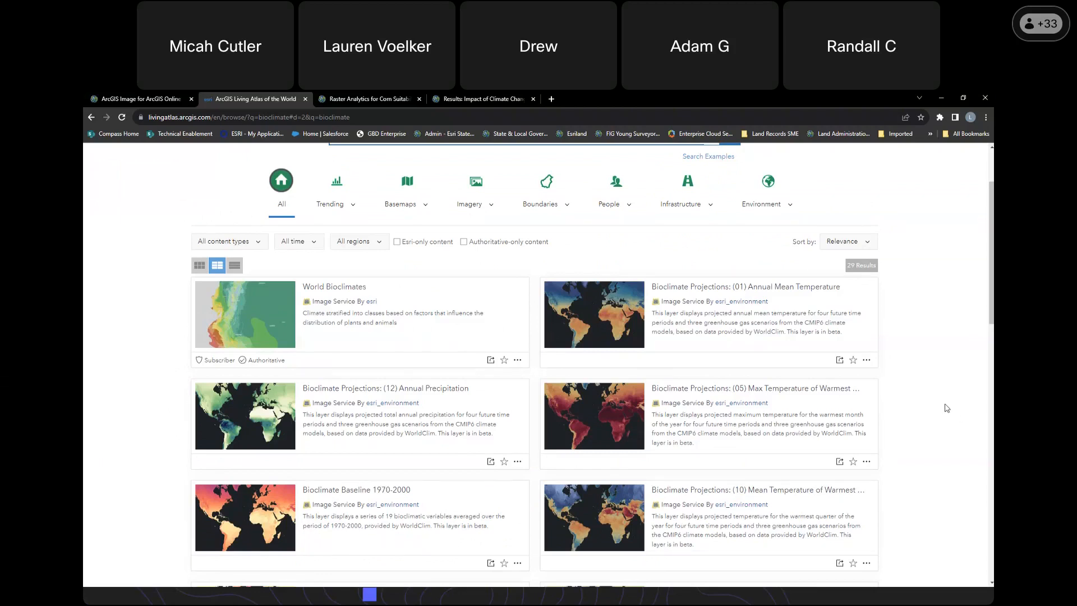
mouse_move(887, 451)
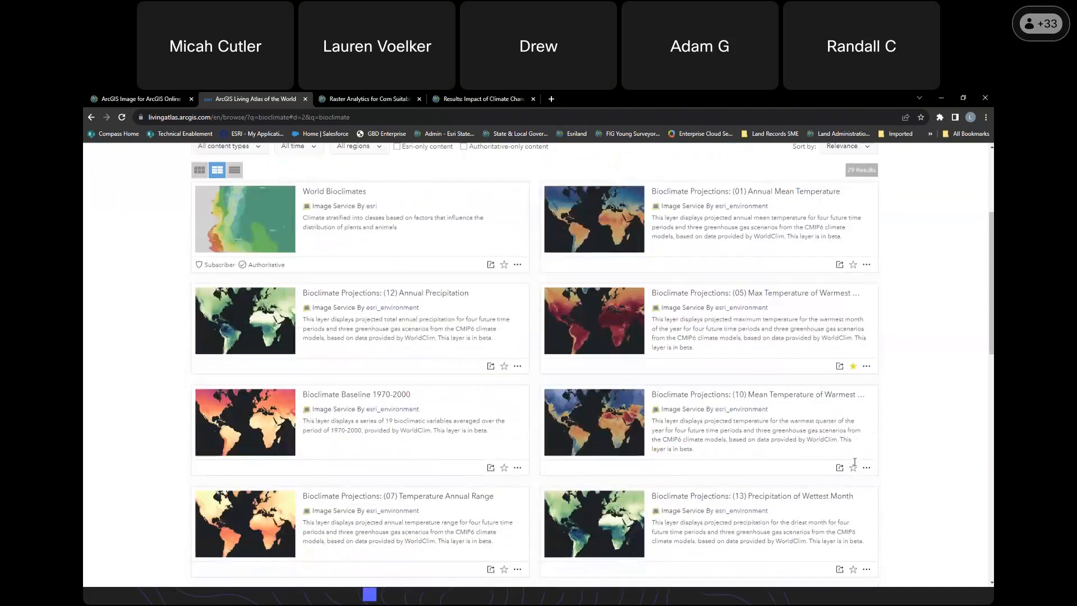
scroll("down", 3)
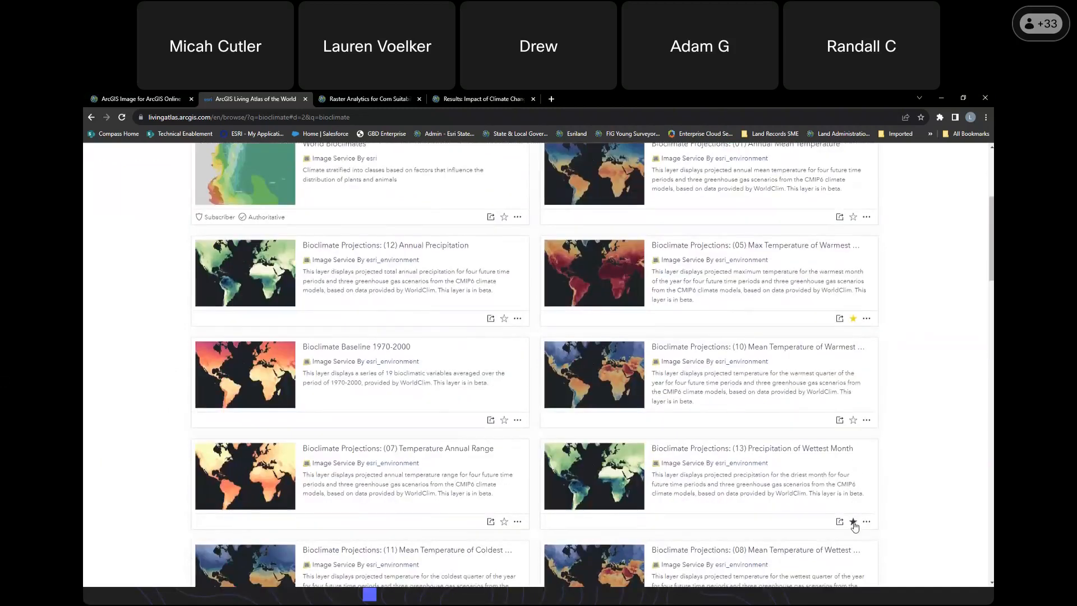
left_click(853, 522)
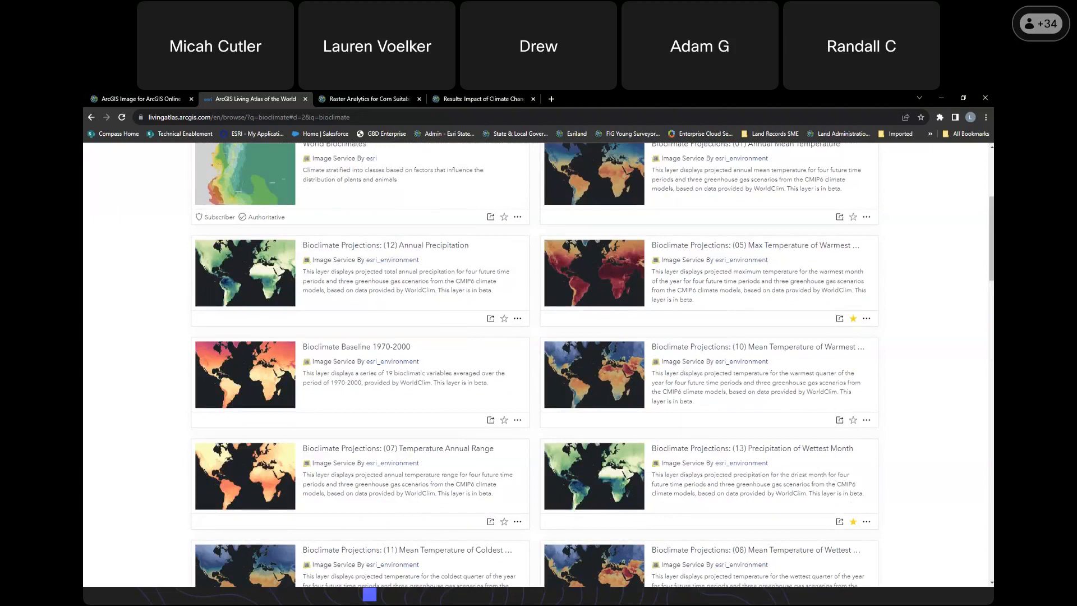
mouse_move(931, 411)
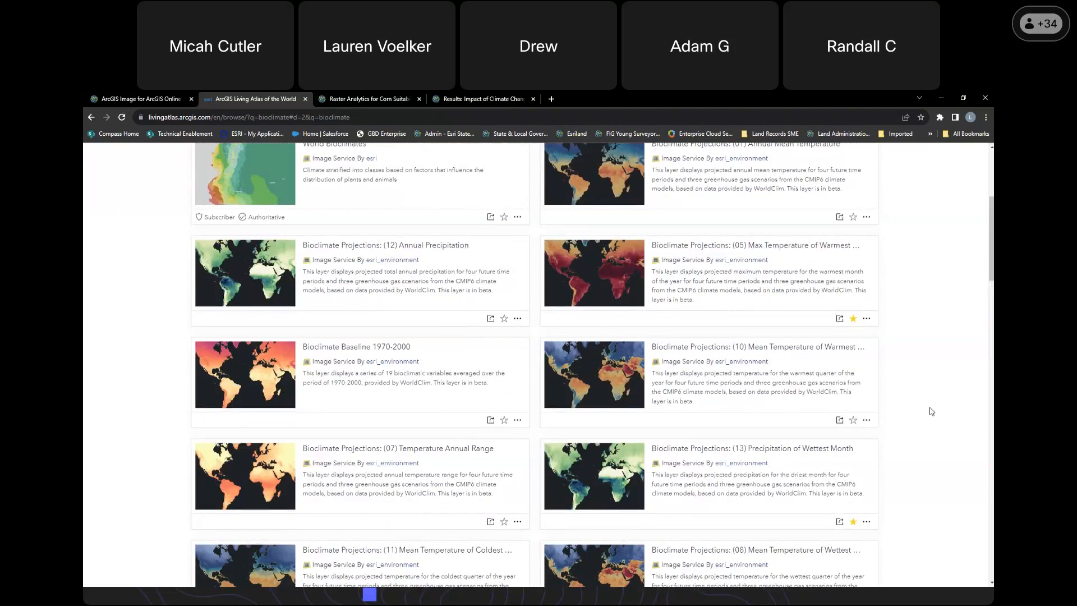
scroll("up", 3)
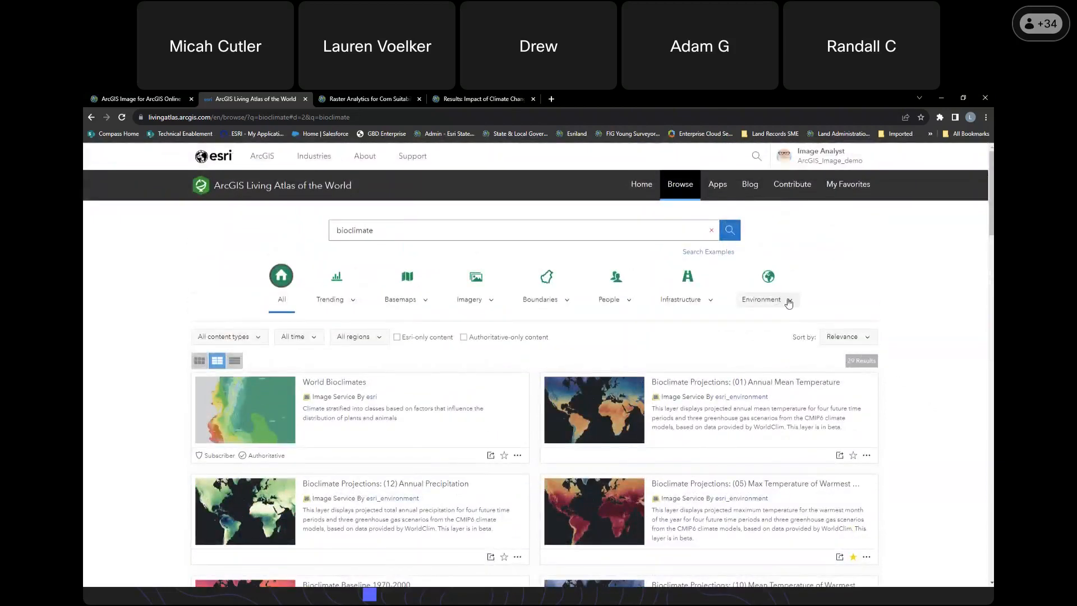
- Filter content to Elevation and Bathymetry (401 layers) and favorite Terrain: Elevation Tinted Hillshade
left_click(767, 299)
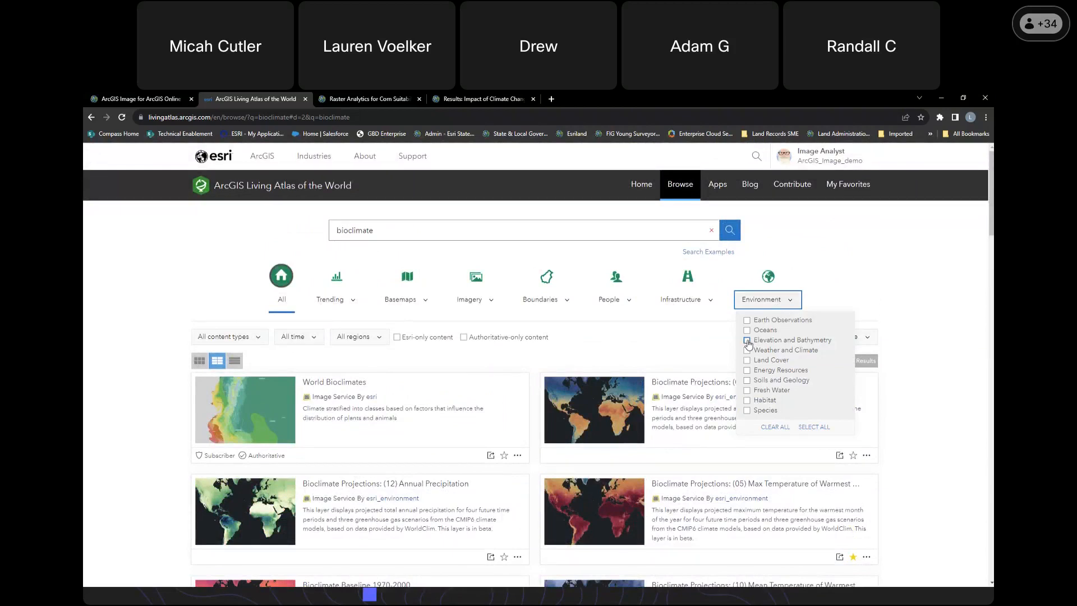
left_click(747, 339)
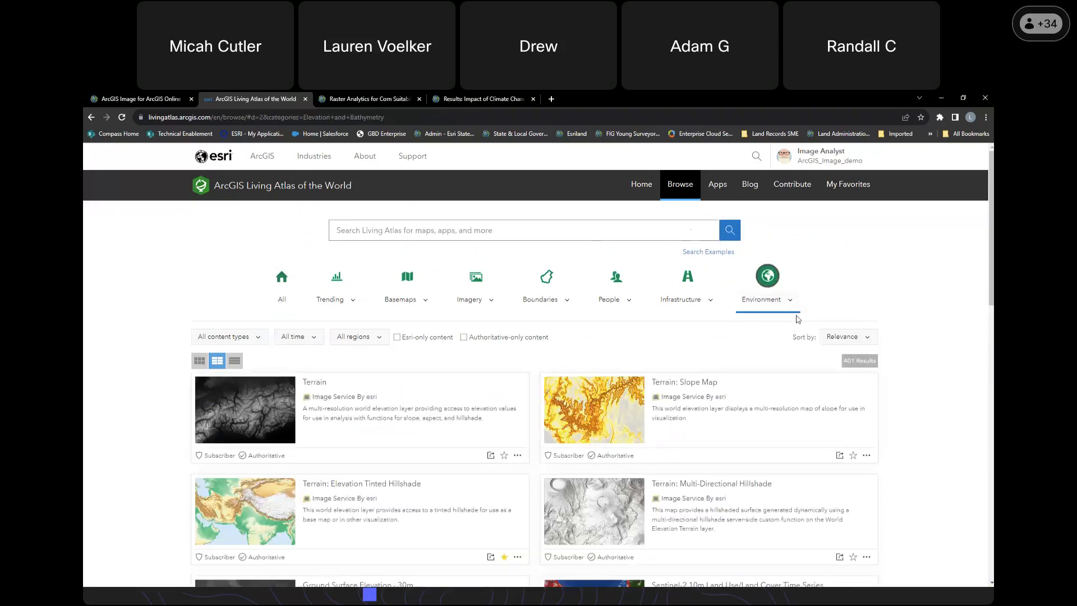
left_click(767, 299)
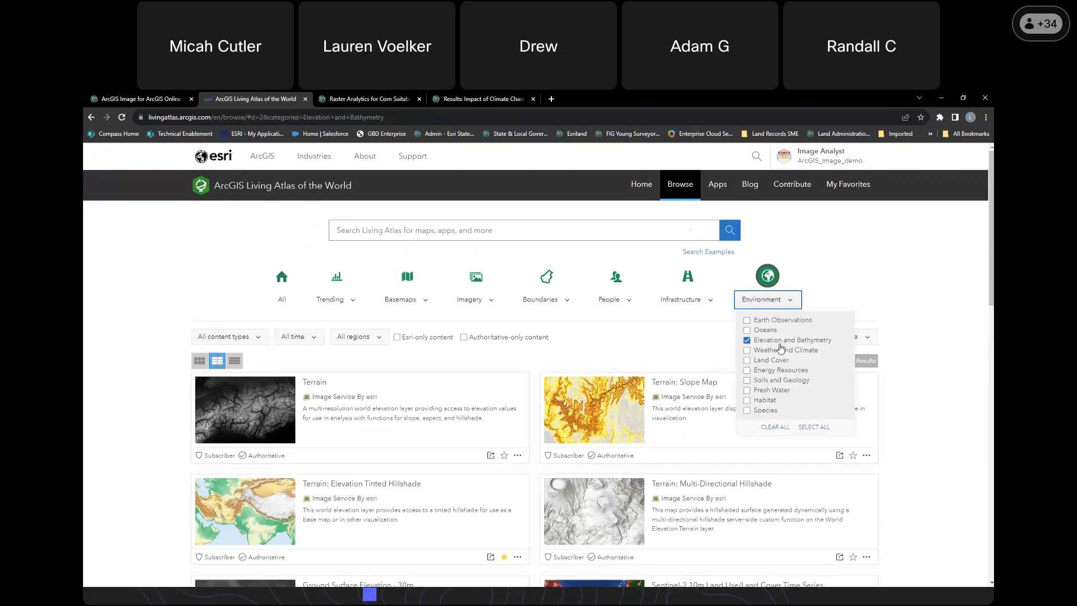
mouse_move(916, 417)
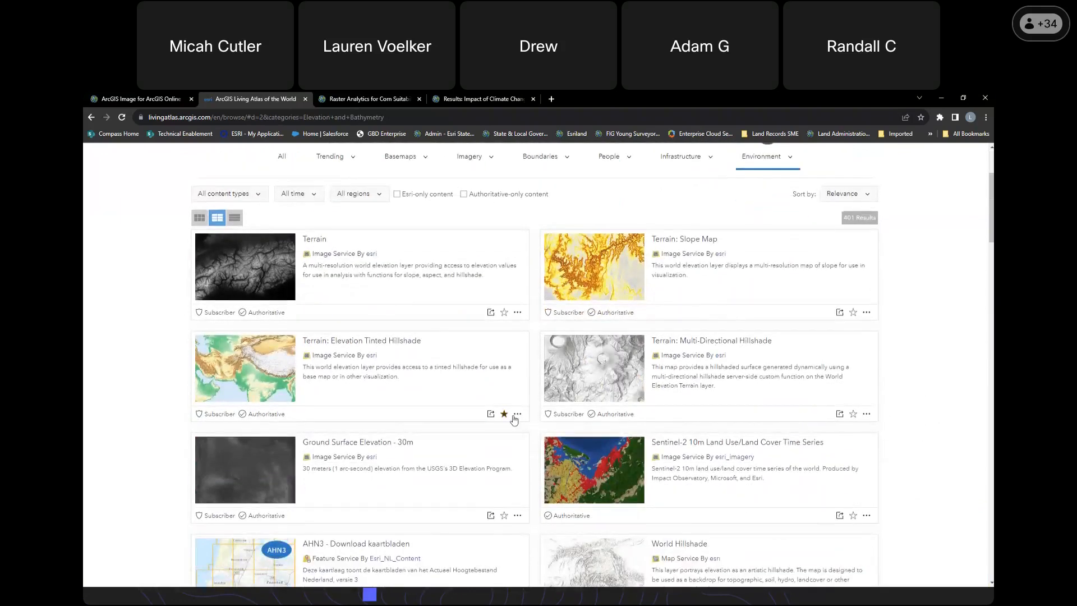
left_click(504, 413)
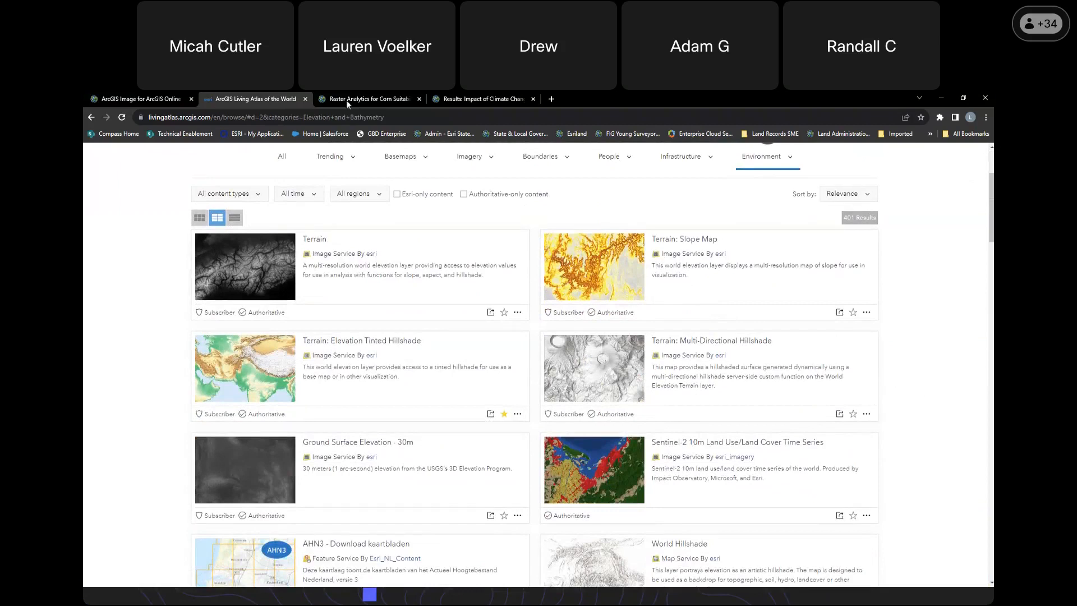
mouse_move(369, 98)
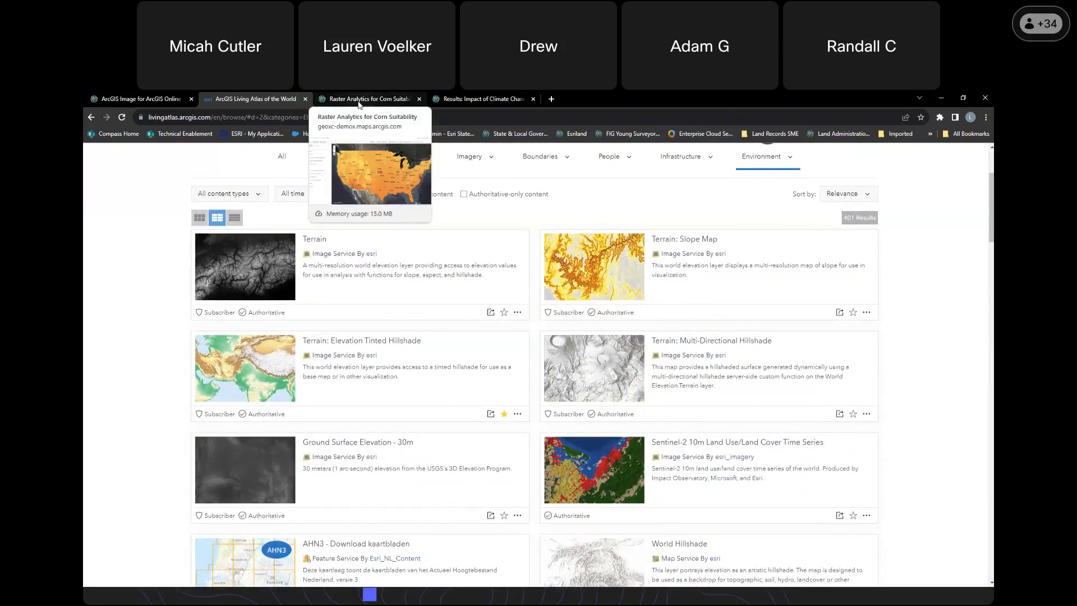
- Open the Raster Function Editor in the Raster Analytics for Corn Suitability map
left_click(369, 98)
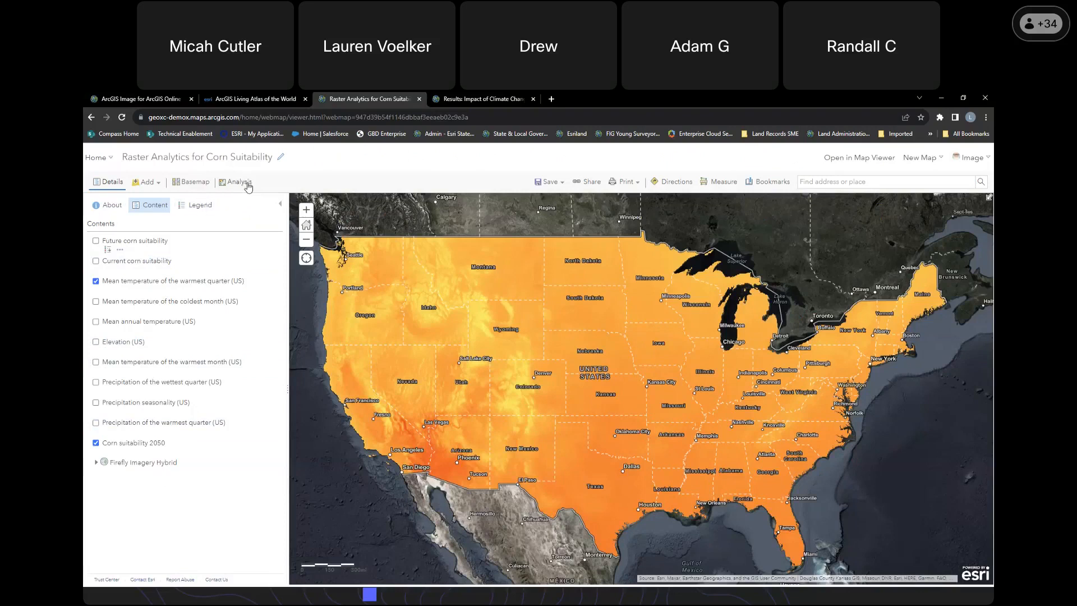
left_click(238, 181)
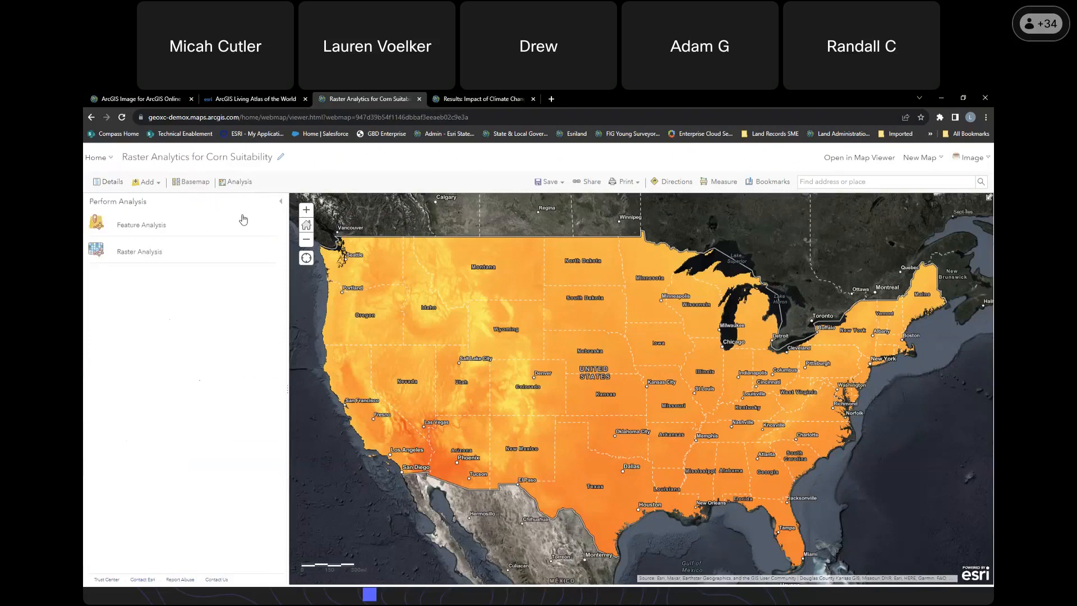
left_click(138, 251)
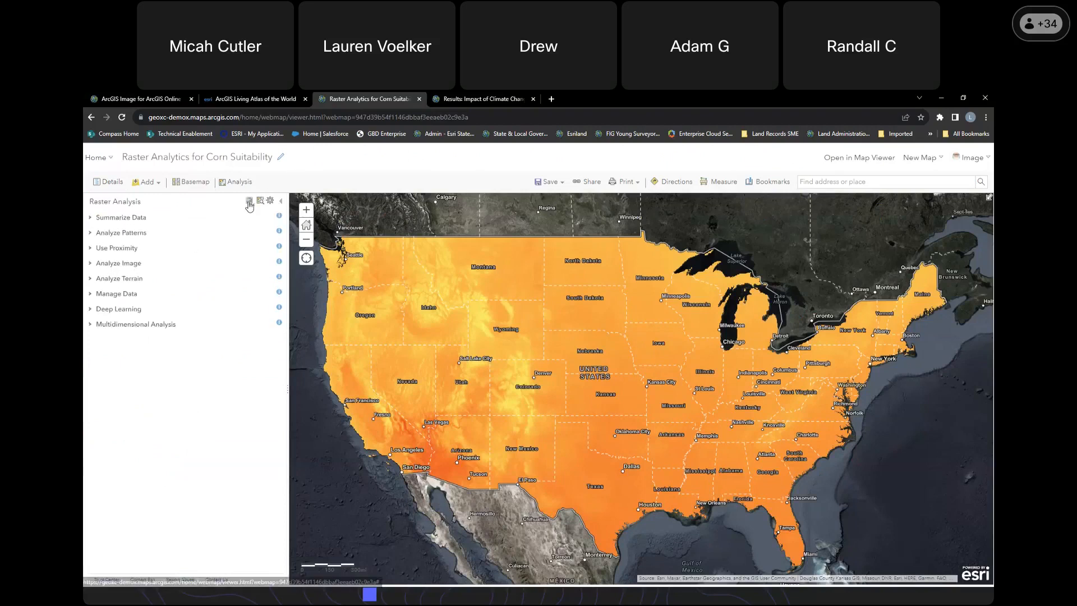
left_click(249, 201)
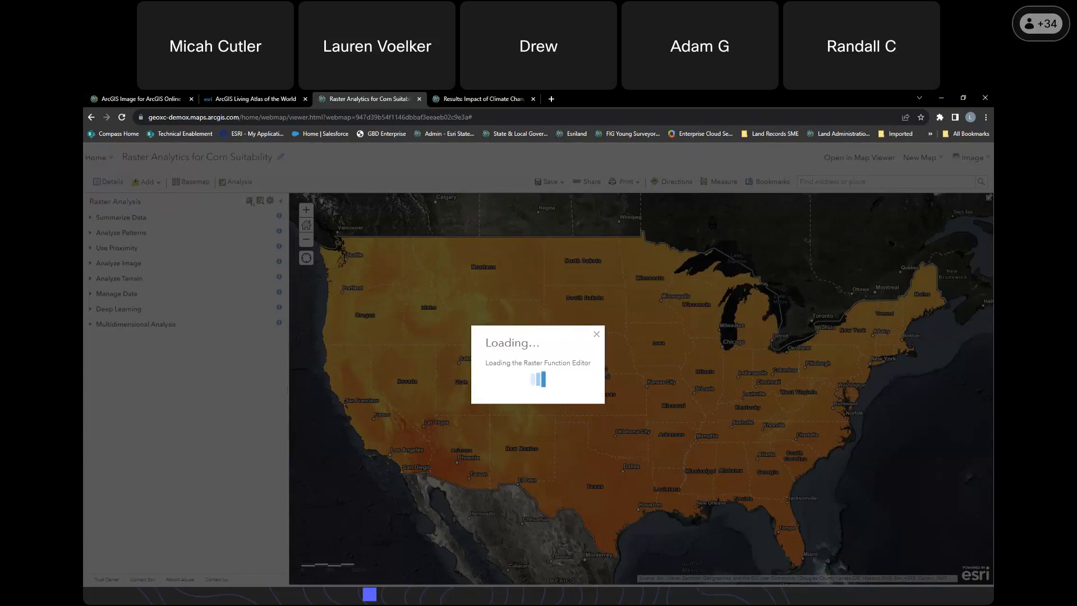
mouse_move(563, 285)
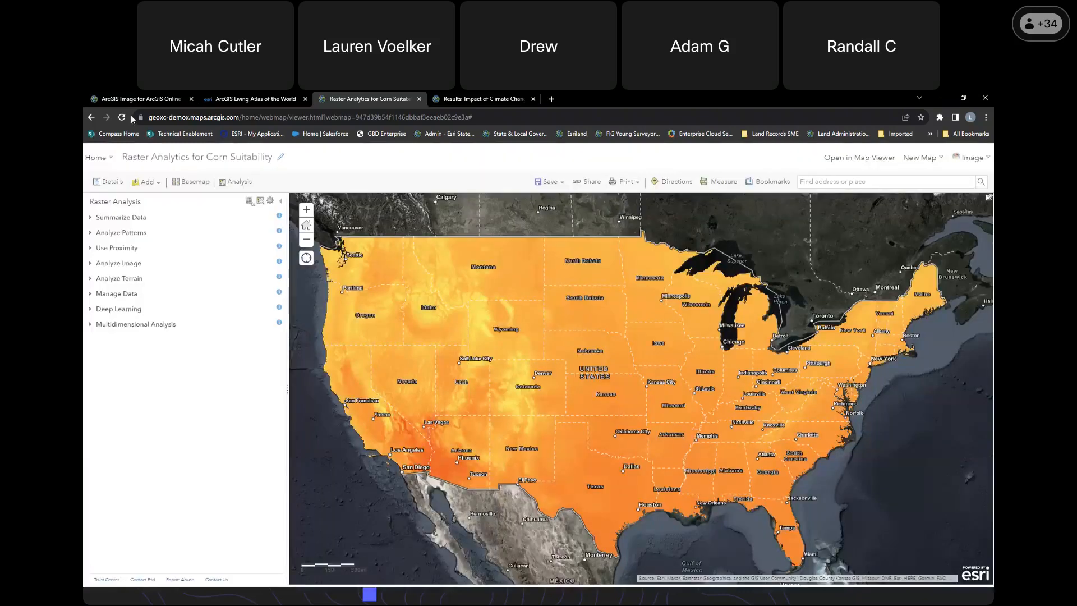
- Reload the web map page and reopen the Analysis tools panel
left_click(123, 116)
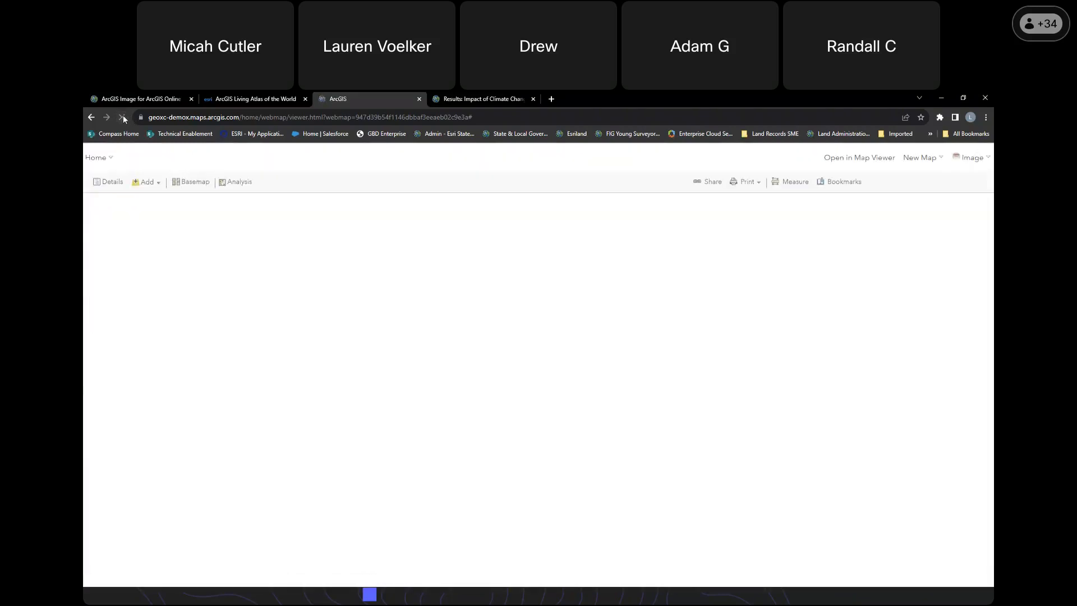
left_click(123, 116)
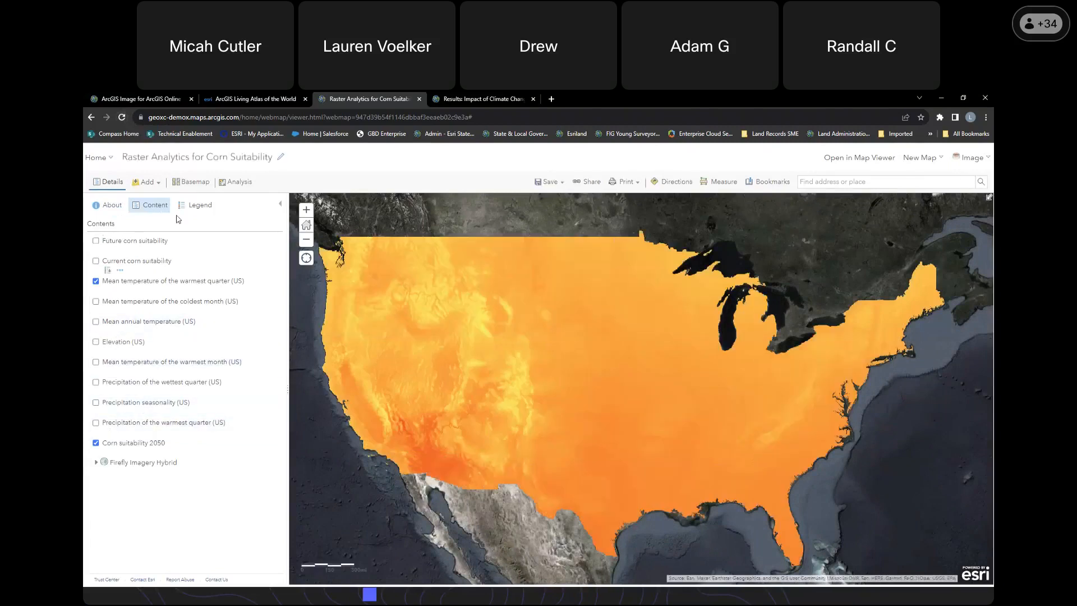
left_click(238, 181)
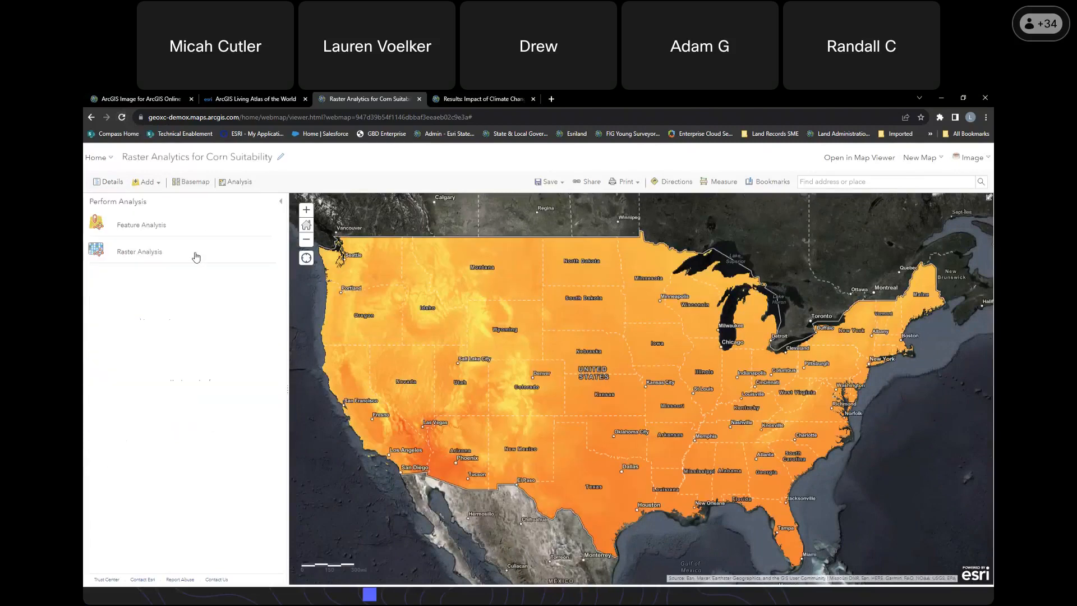
- Review the System raster functions, then list the seven saved templates from My Content
left_click(138, 250)
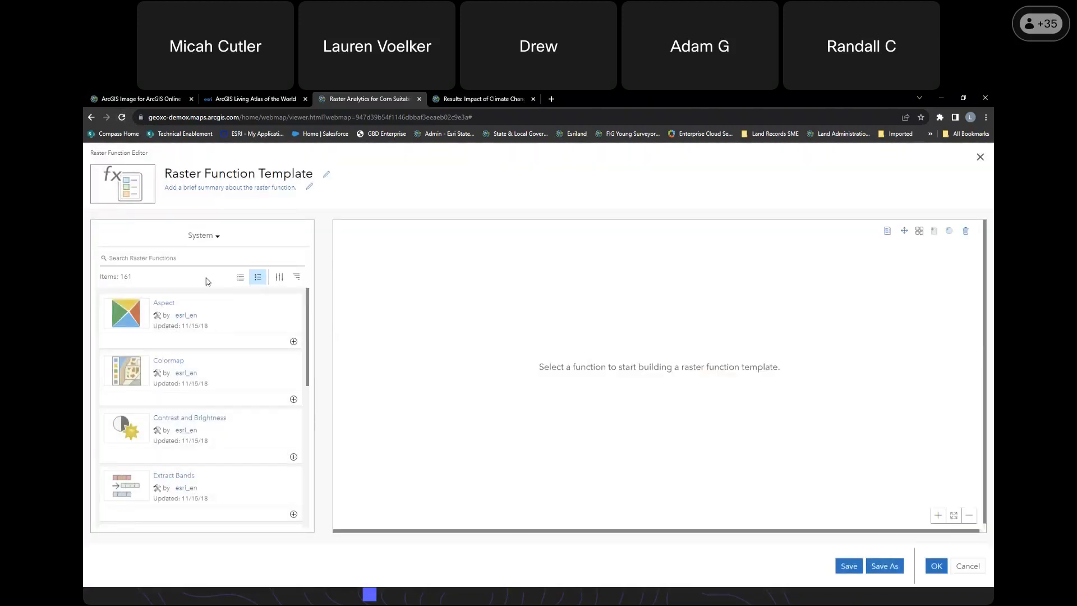
scroll("down", 3)
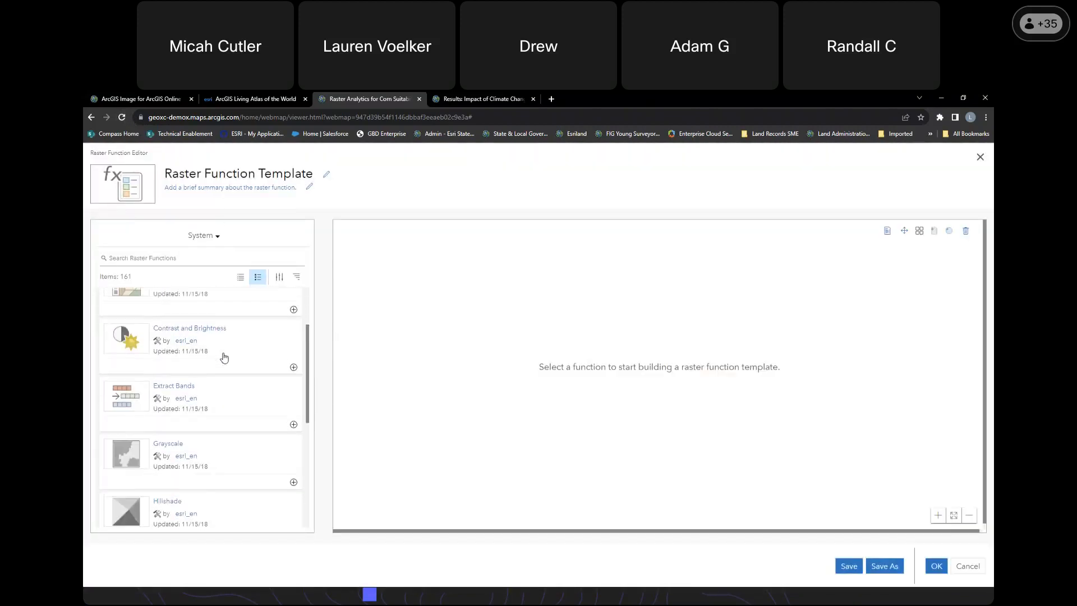
scroll("down", 3)
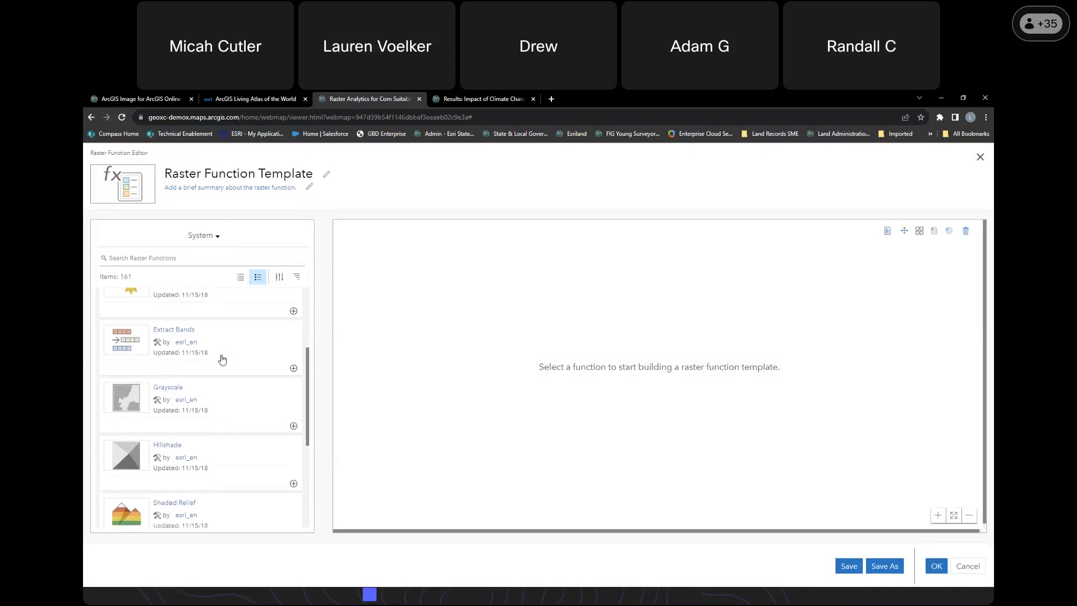
scroll("down", 3)
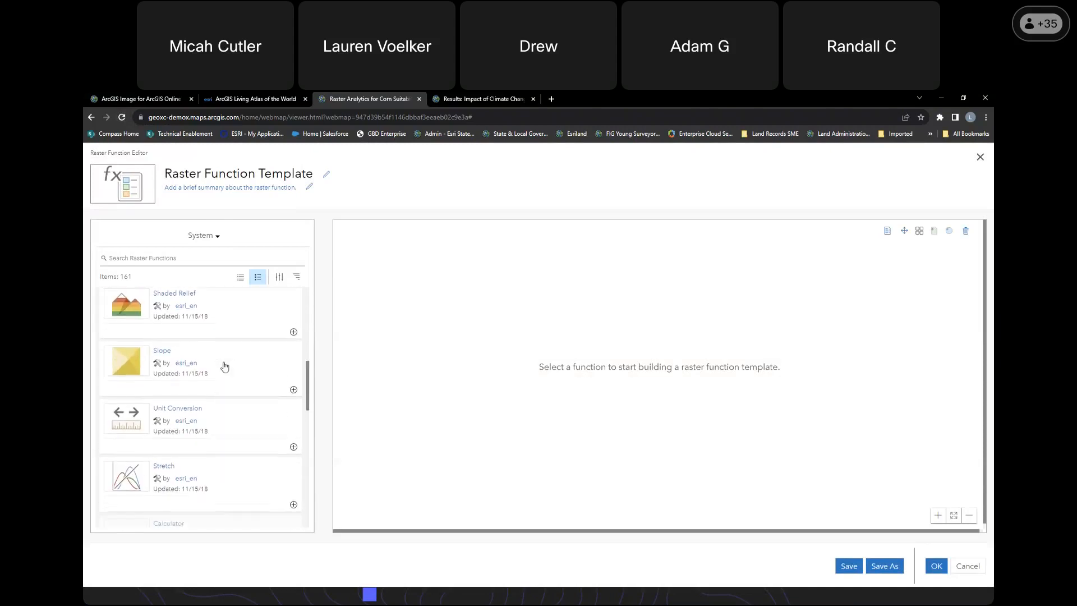
scroll("down", 3)
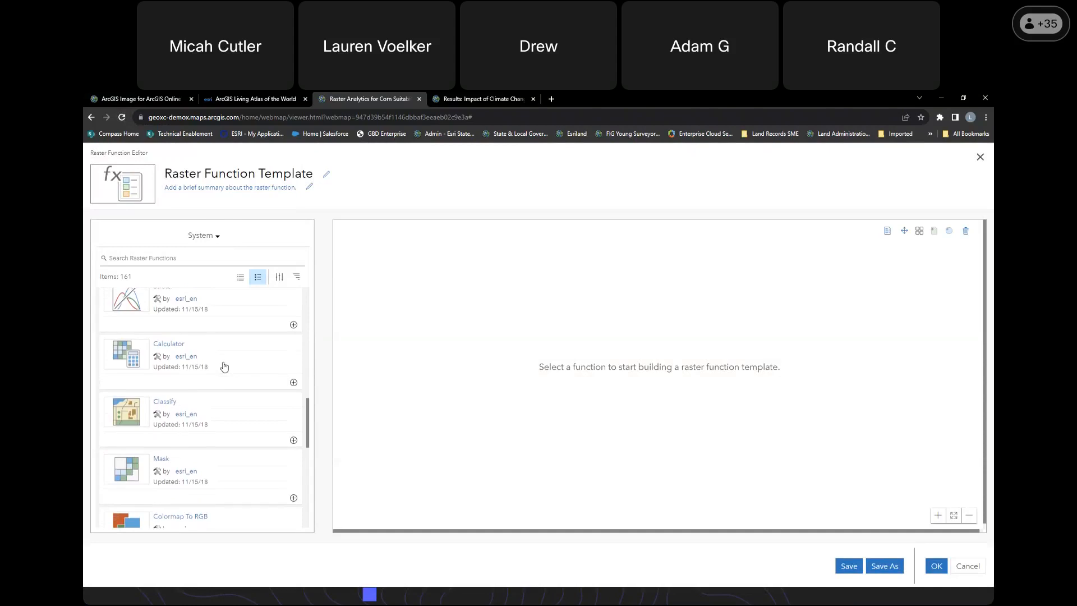
scroll("up", 3)
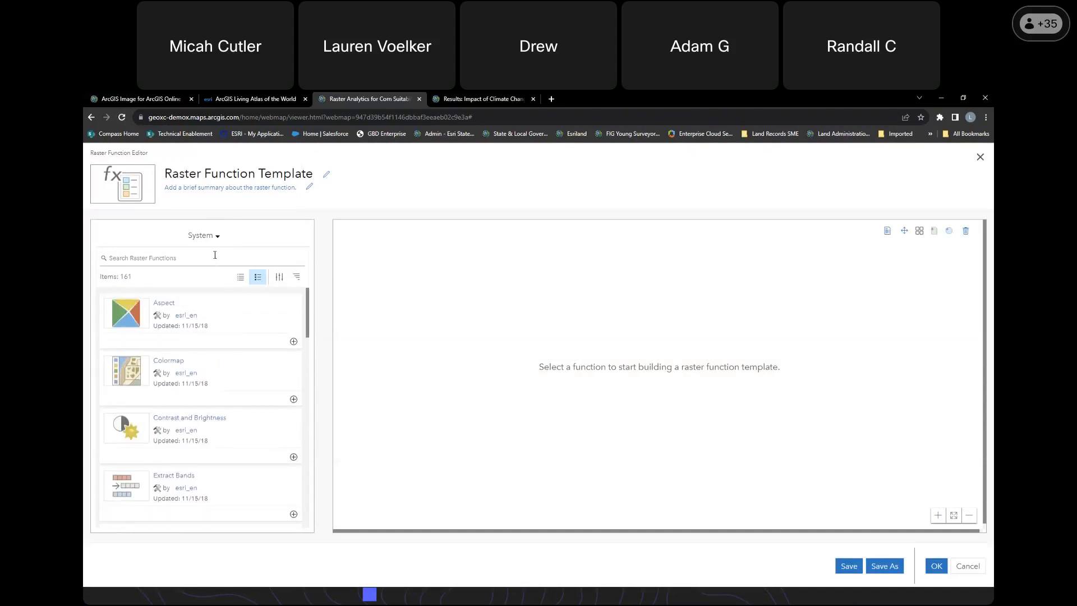
left_click(202, 235)
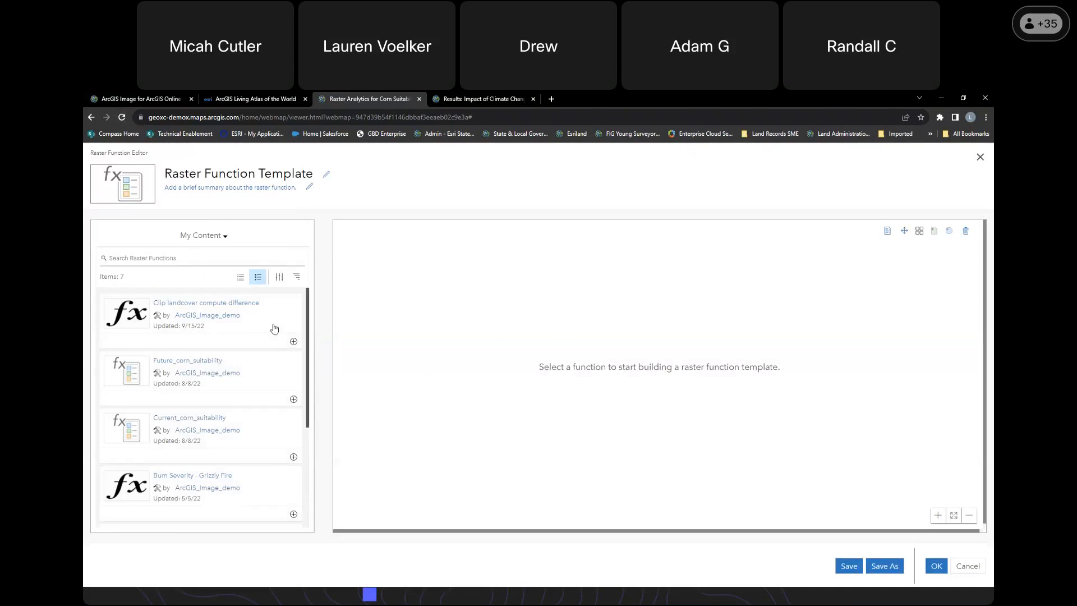
mouse_move(215, 379)
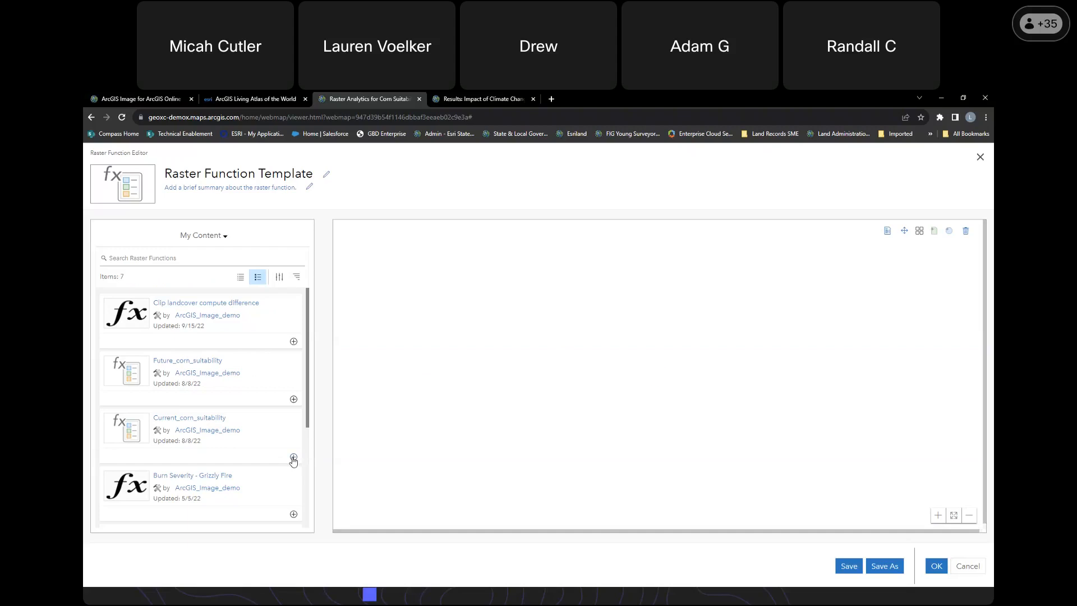
- Load the Current_corn_suitability template, showing eight inputs combined into one suitability output
left_click(293, 460)
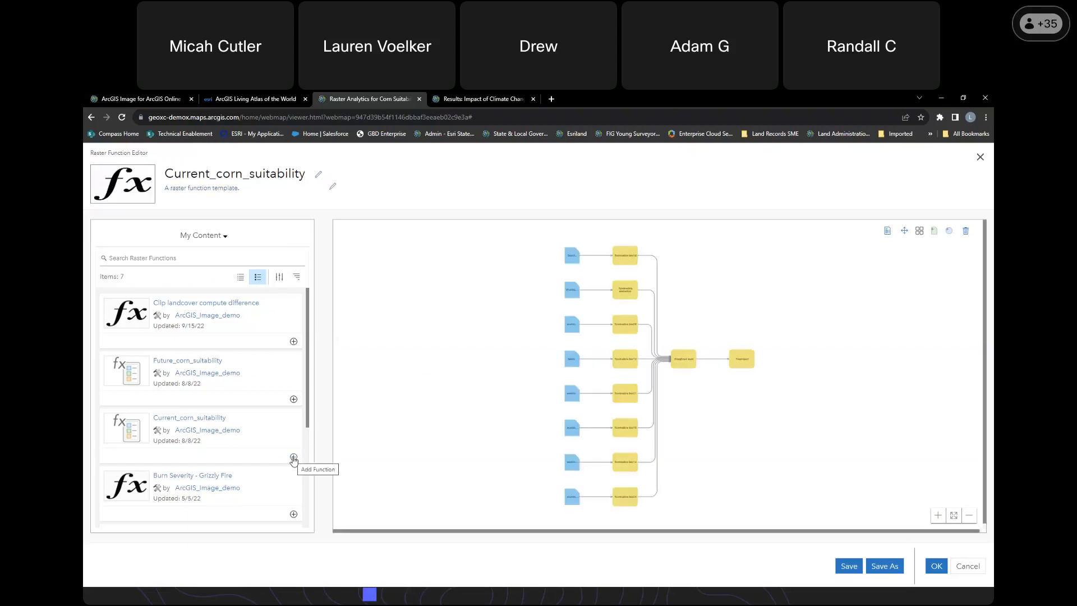
mouse_move(711, 525)
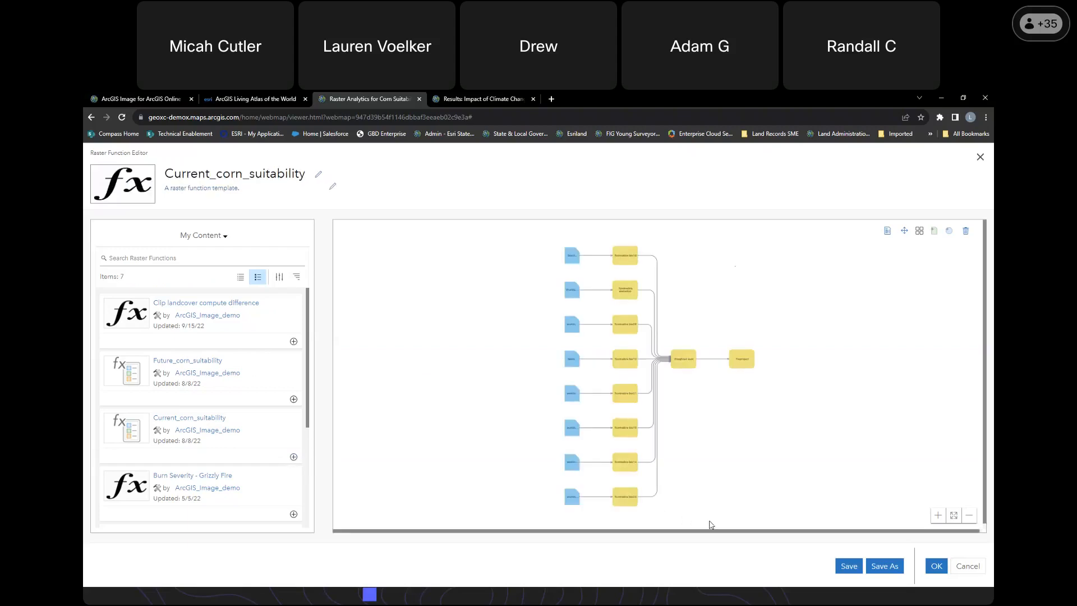
mouse_move(708, 520)
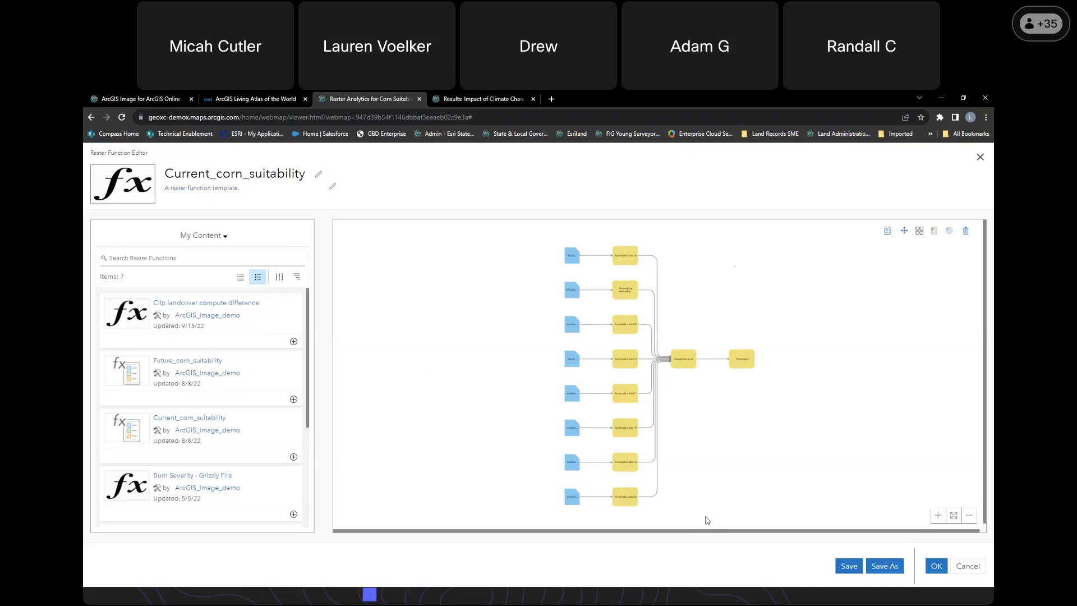
mouse_move(195, 487)
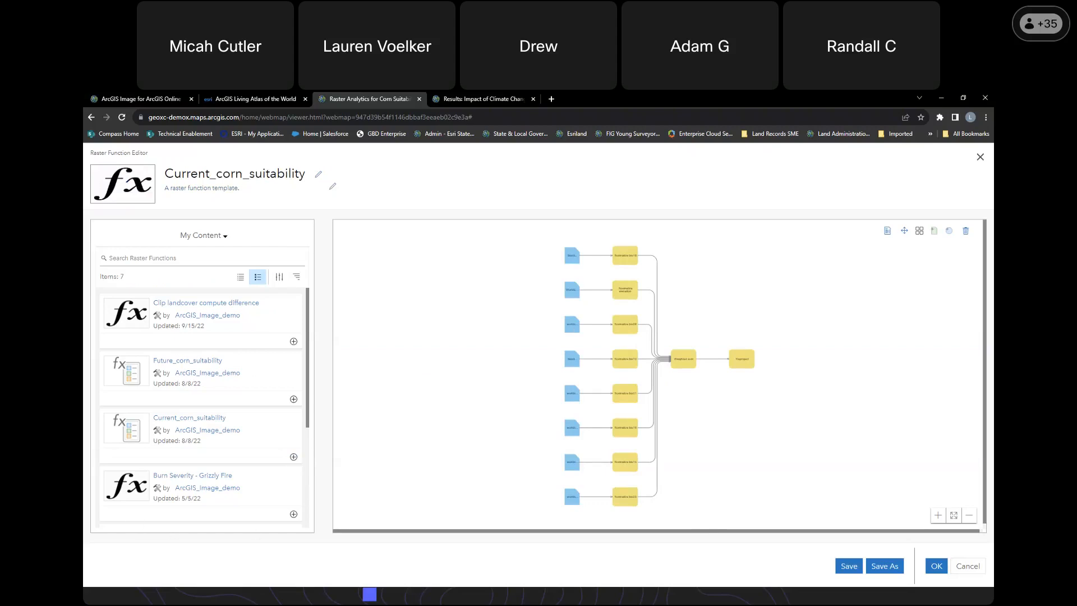
mouse_move(600, 355)
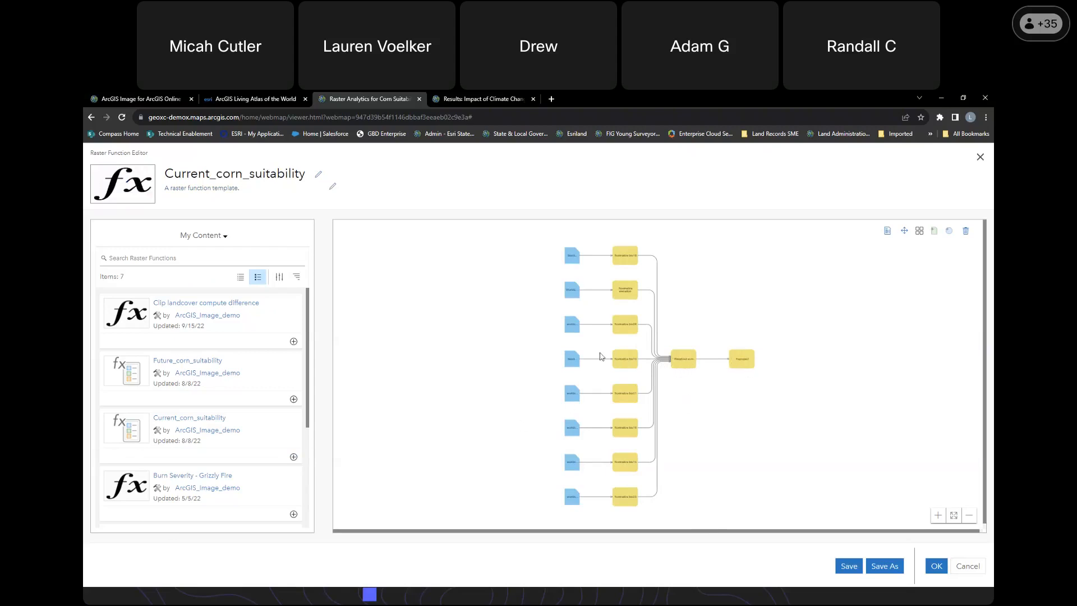
mouse_move(655, 462)
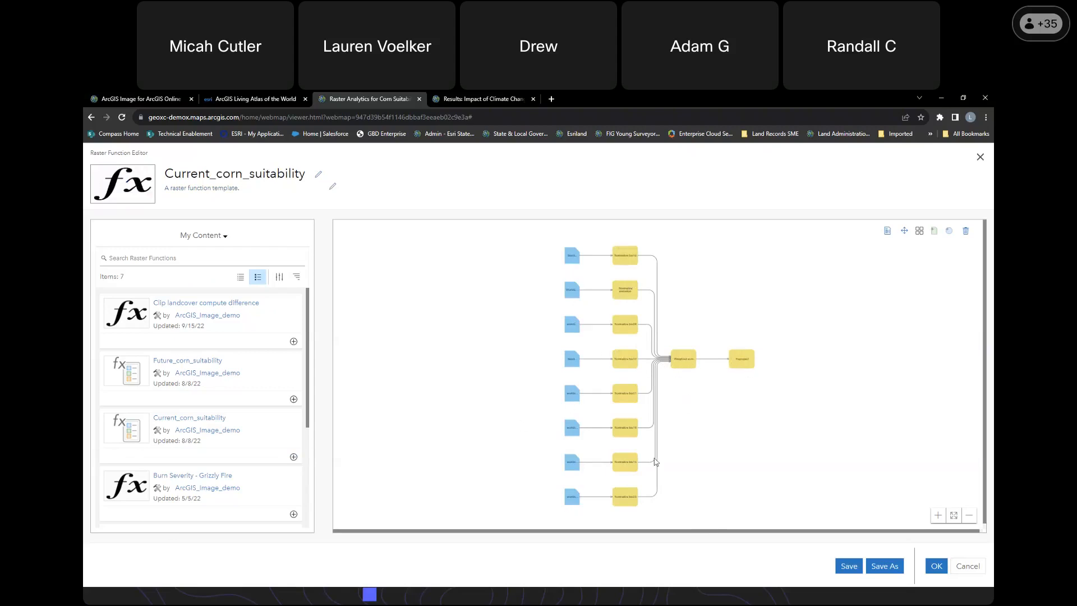
mouse_move(695, 419)
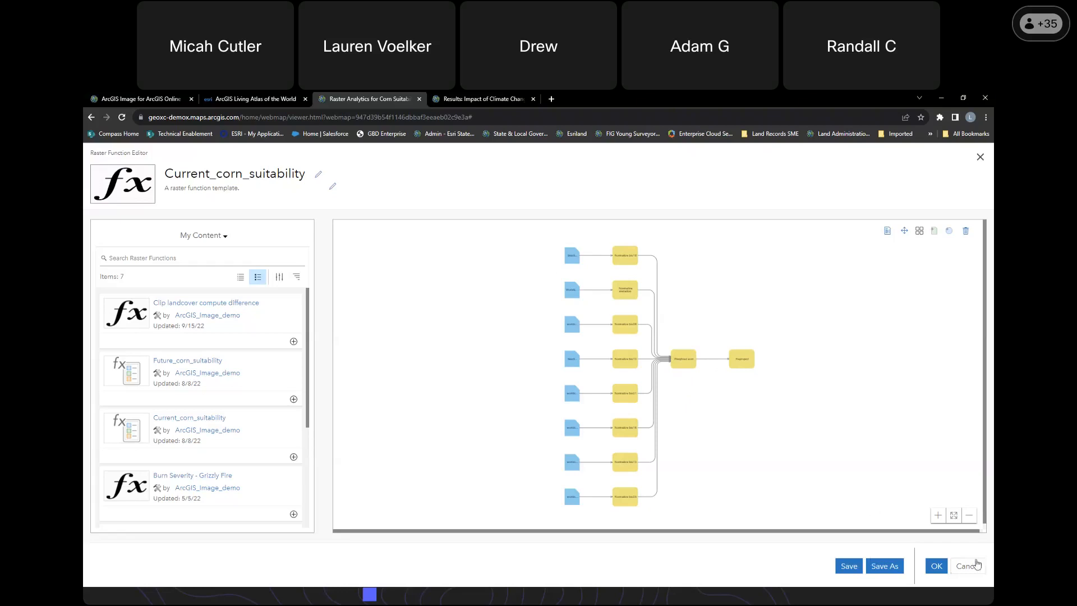
mouse_move(969, 566)
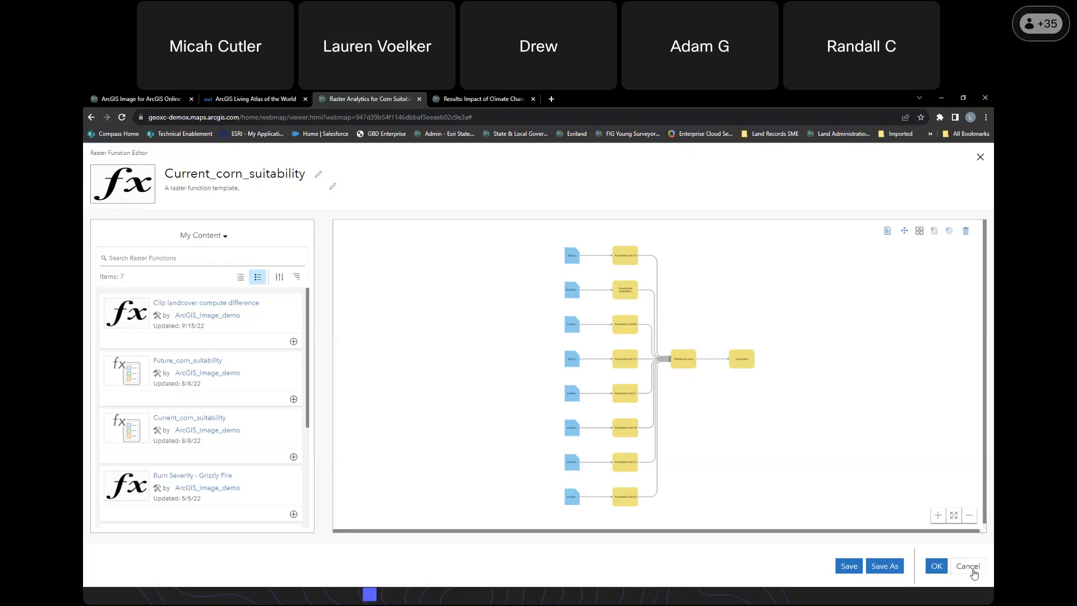
- Close the function editor unsaved and show only Current corn suitability in Contents
left_click(967, 565)
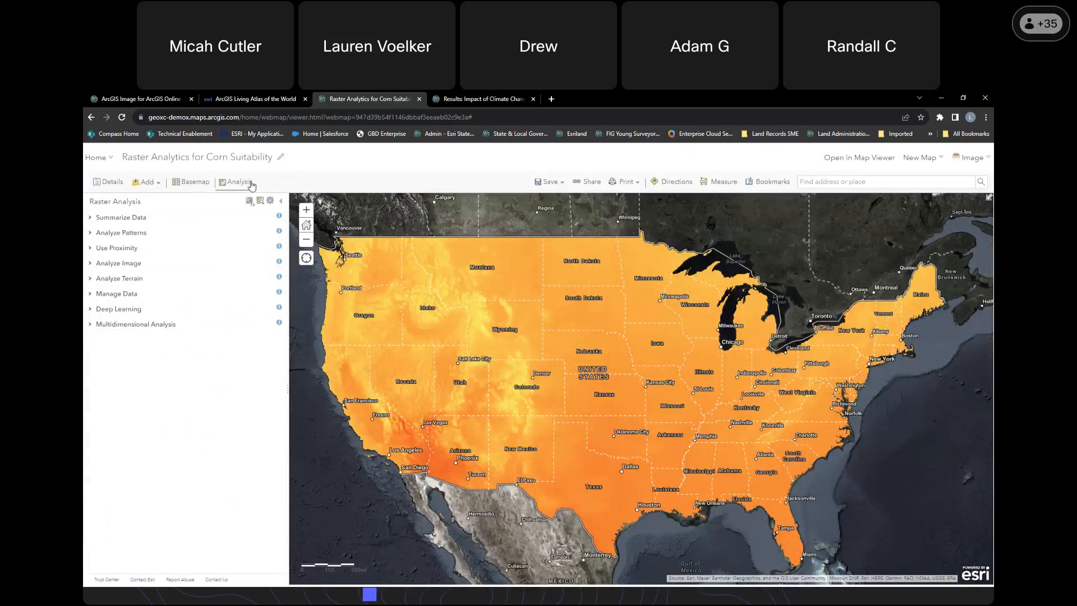
left_click(110, 181)
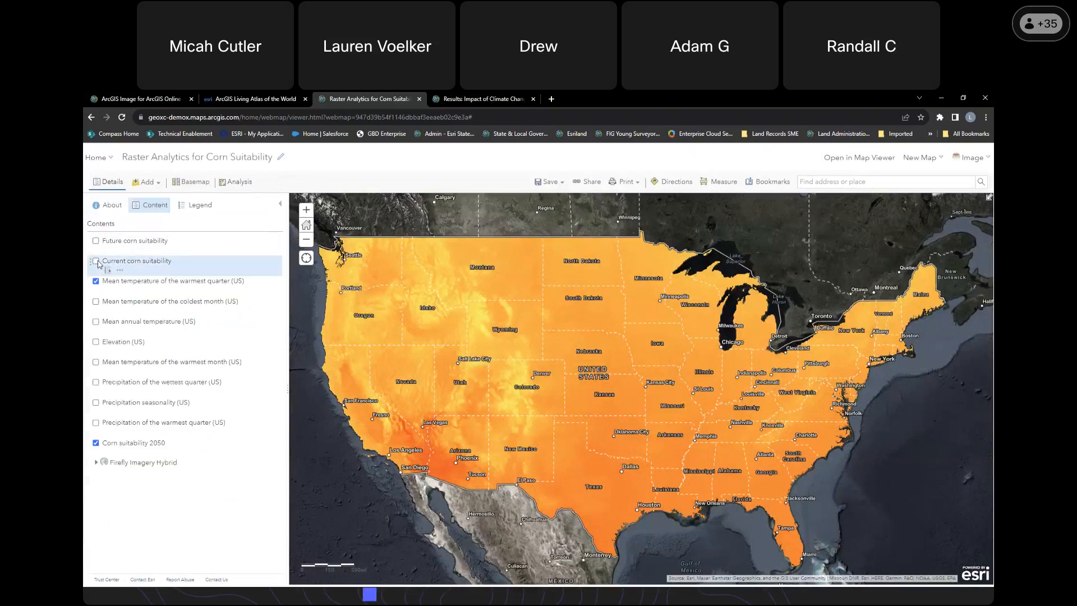
left_click(95, 260)
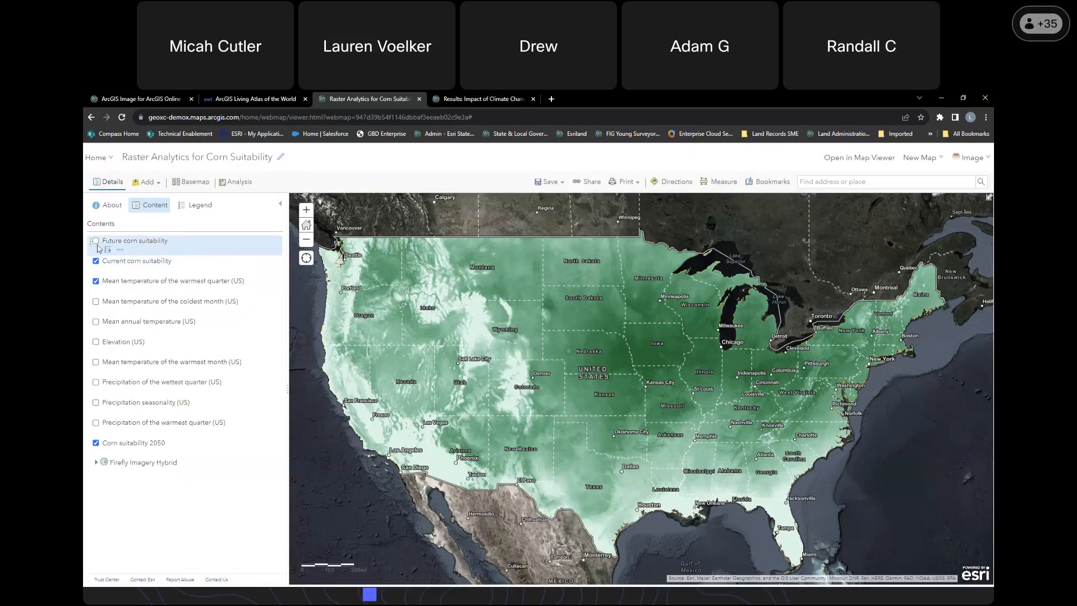
- Toggle Future corn suitability off and on to compare with current, leaving it visible
left_click(95, 241)
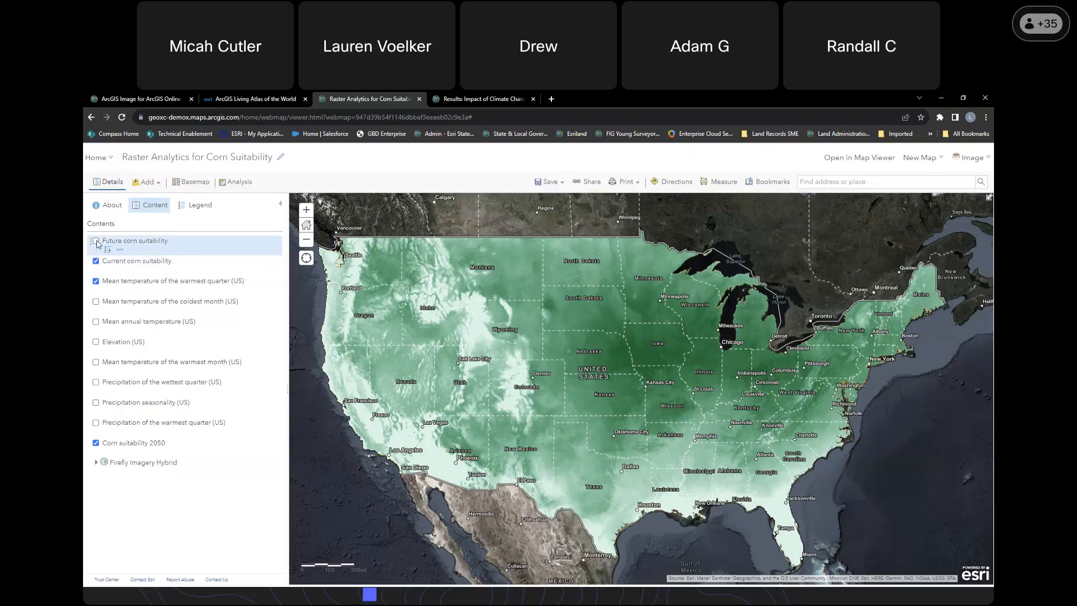
left_click(96, 241)
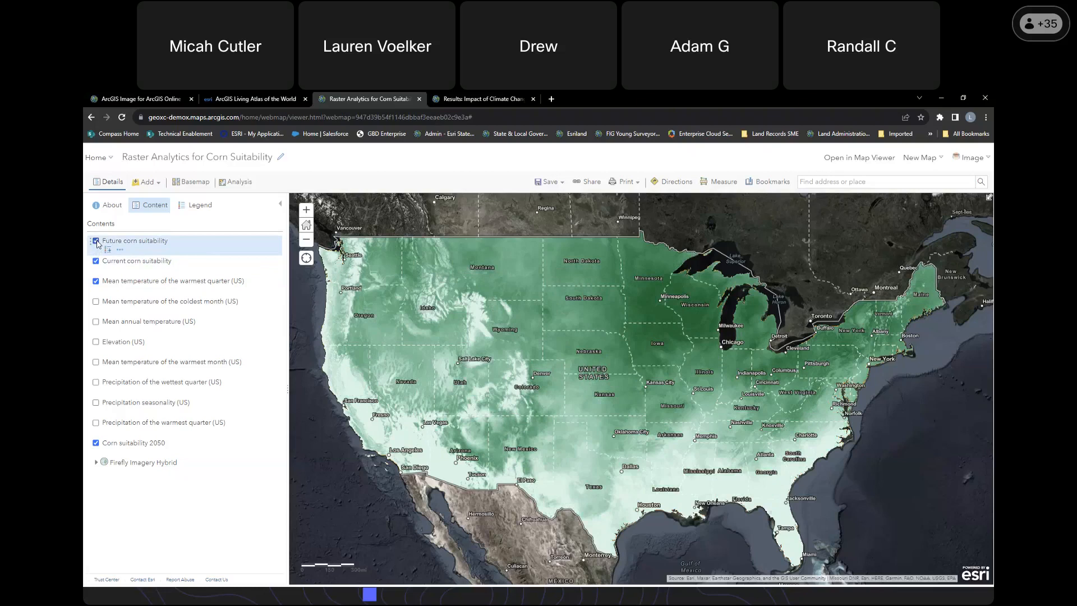
left_click(95, 241)
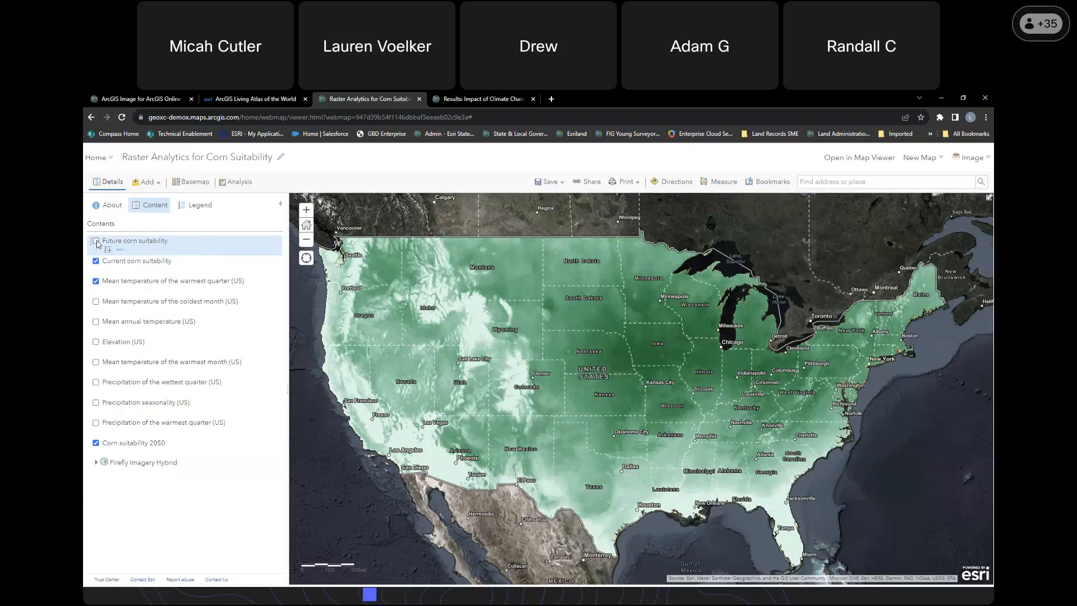
left_click(96, 241)
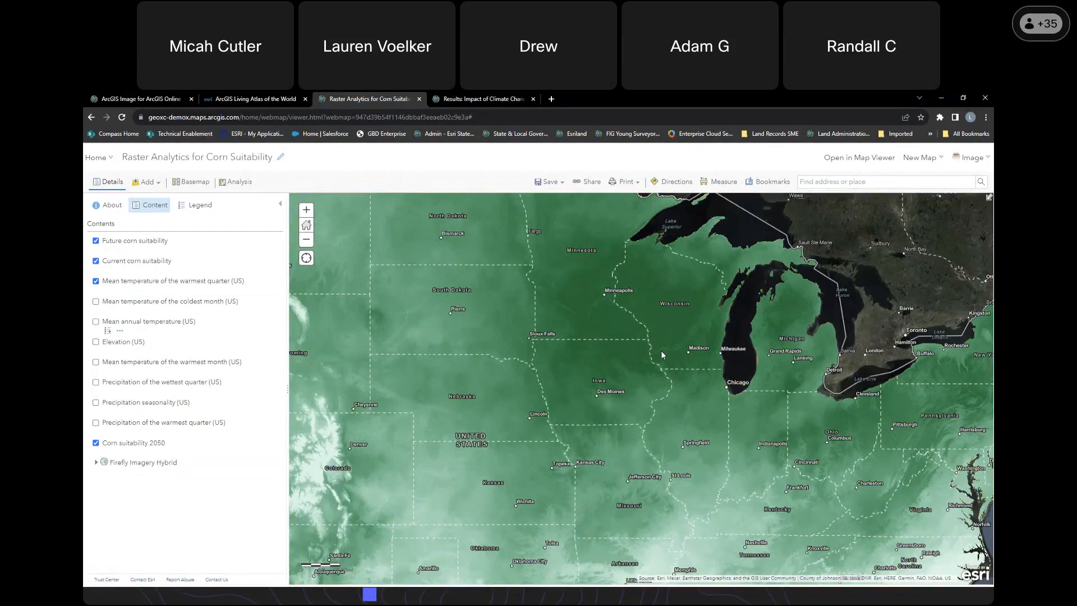
mouse_move(695, 337)
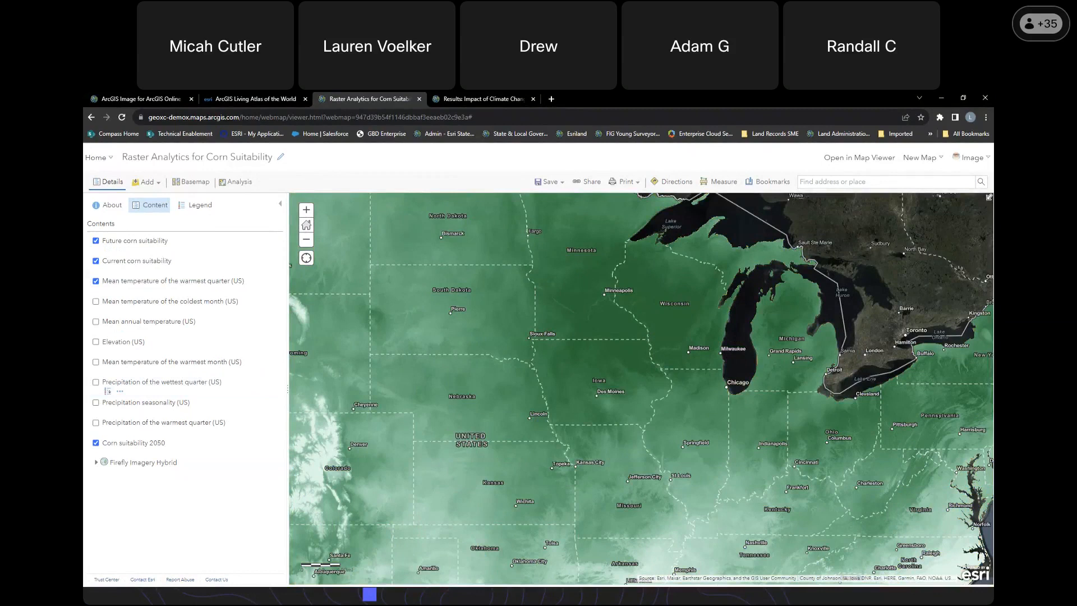
mouse_move(247, 176)
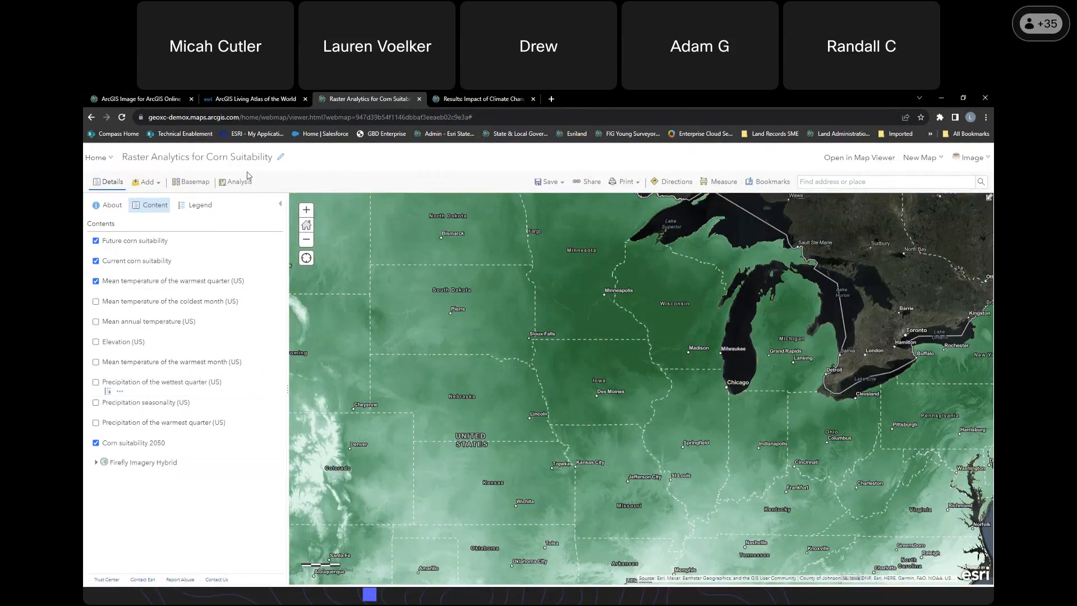
- Open the Raster Function Editor and load the Clip landcover compute difference template
left_click(239, 181)
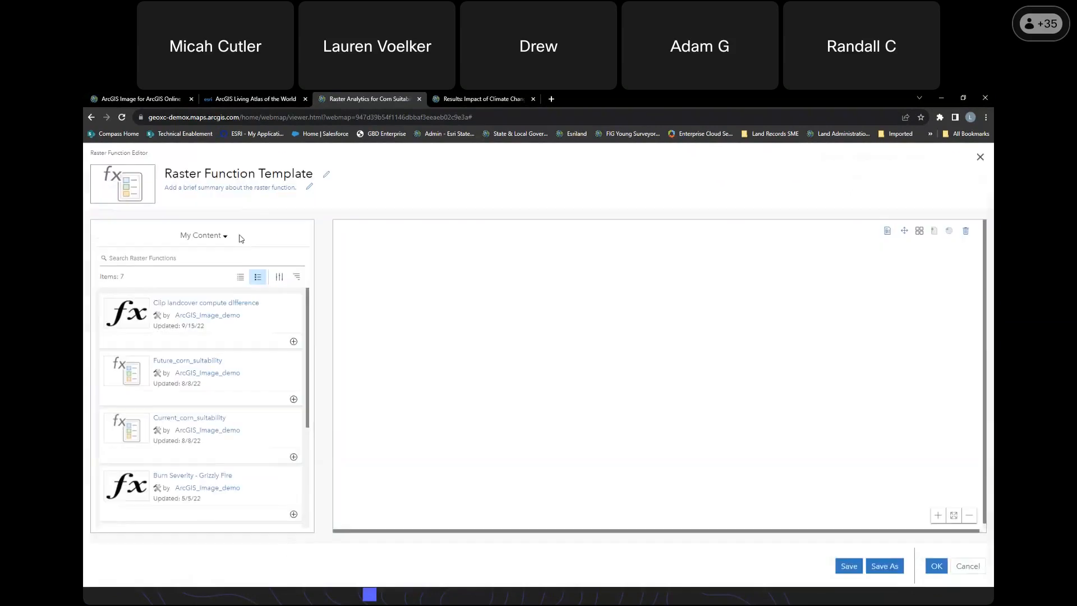
mouse_move(285, 348)
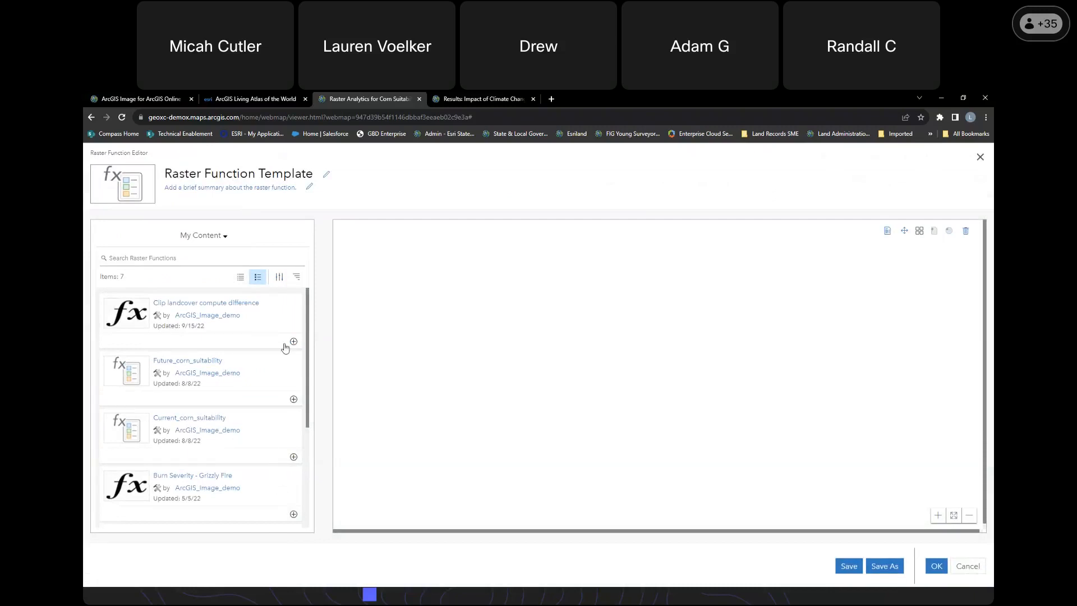
left_click(293, 342)
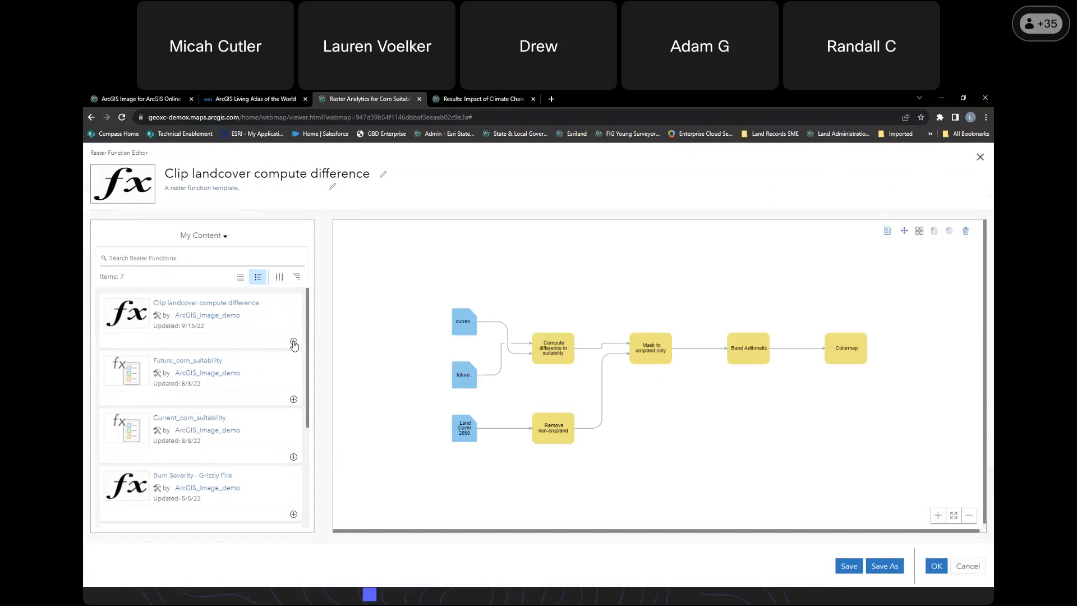
mouse_move(294, 346)
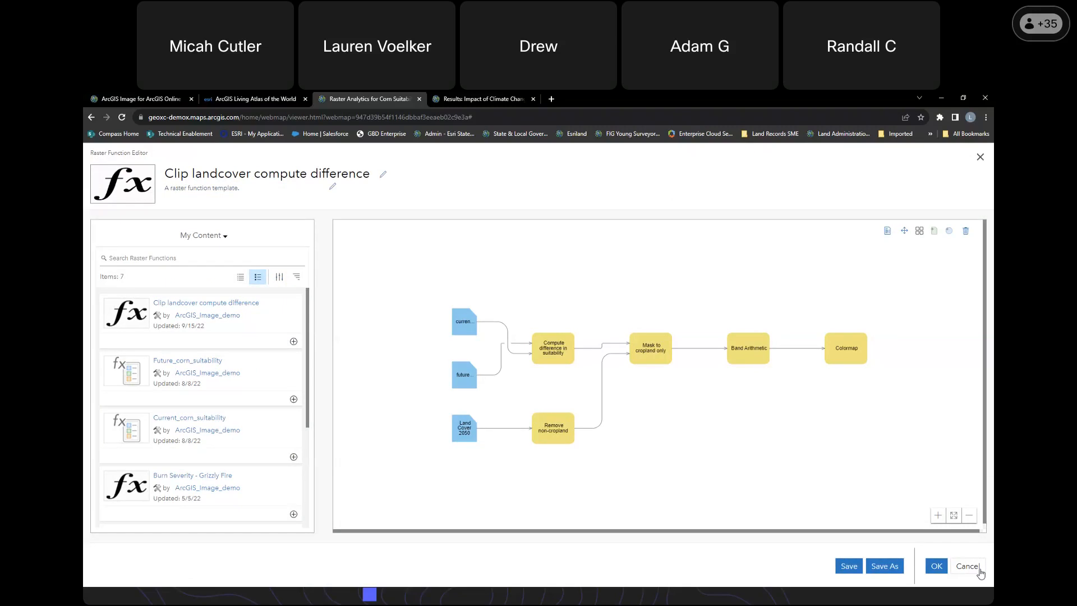
- Cancel the raster function edits and return to the corn suitability map's layer list
left_click(966, 565)
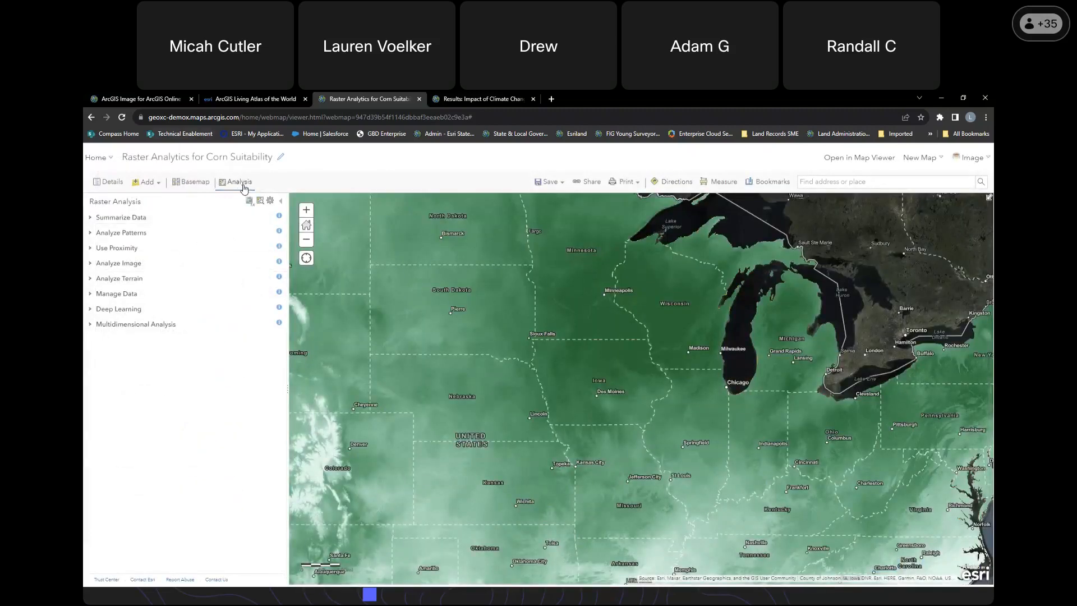
mouse_move(238, 181)
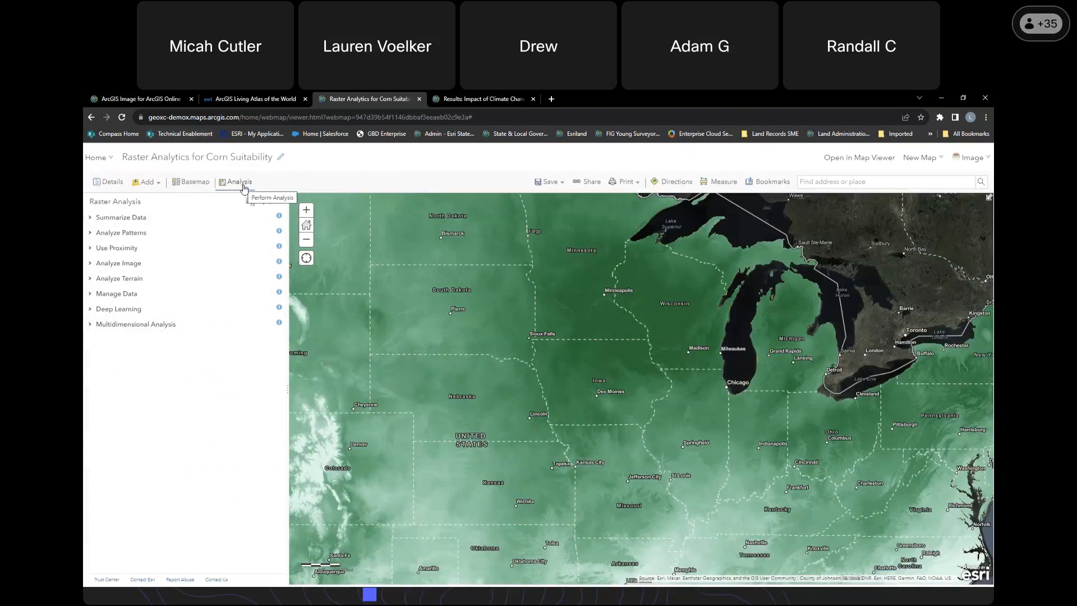
left_click(110, 181)
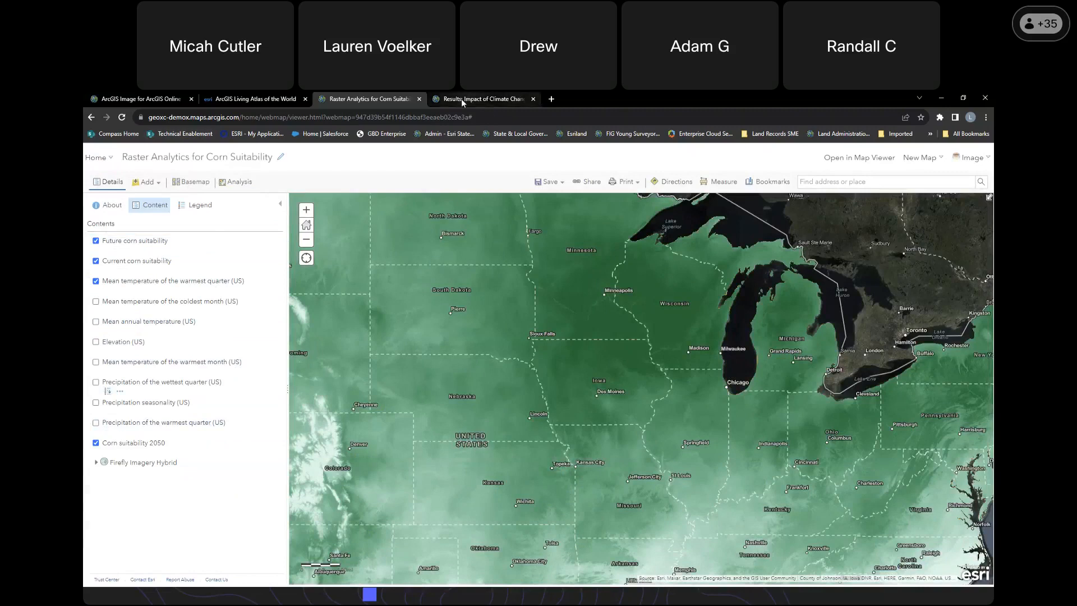
- On the climate-change results map, inspect Kearney, Henry, then Monroe county popups
left_click(484, 99)
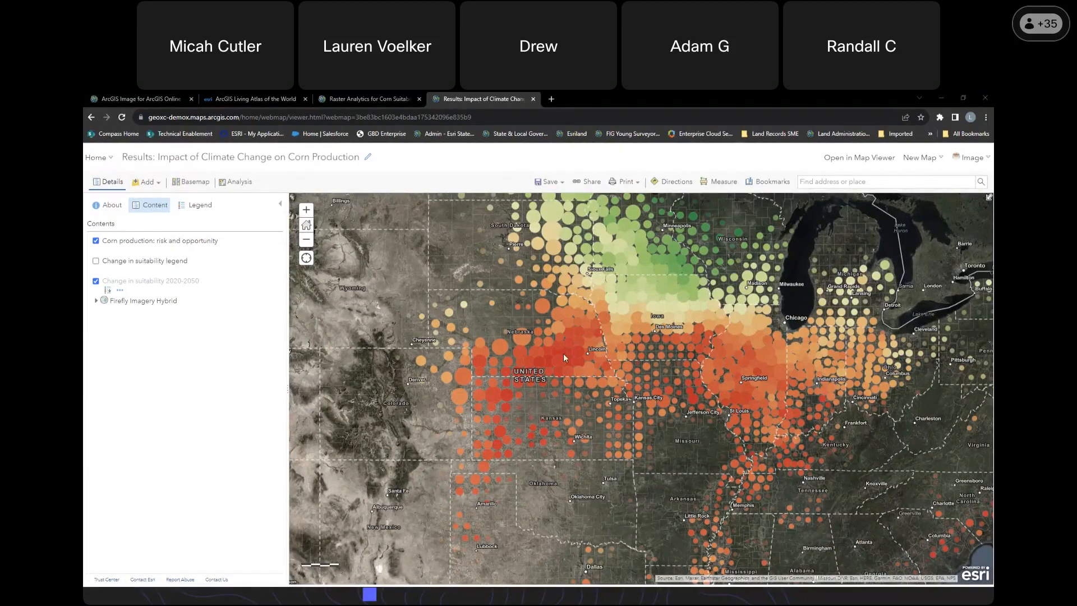
mouse_move(569, 352)
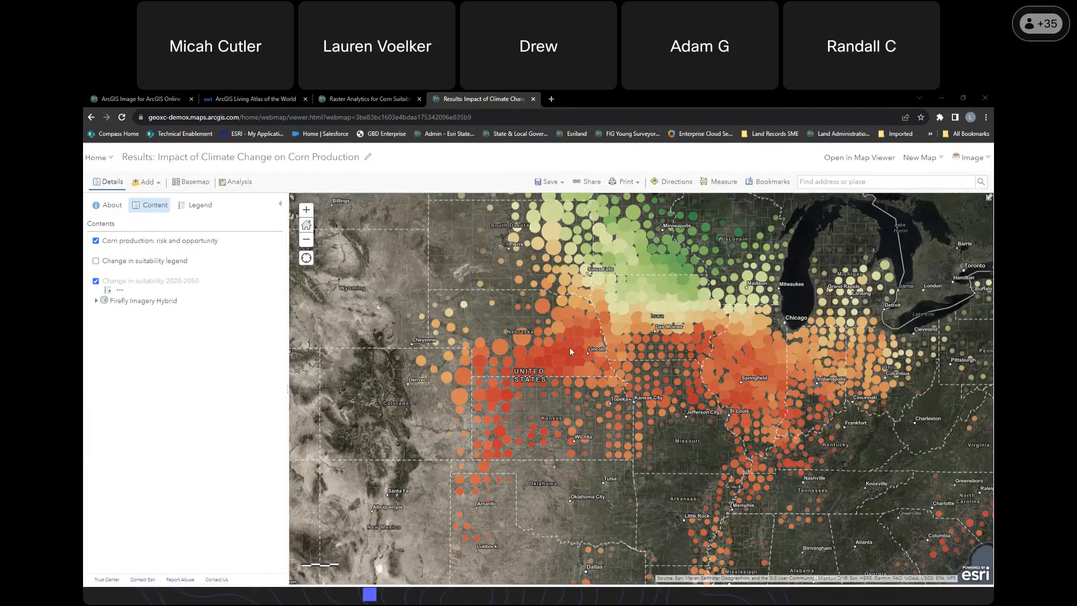
left_click(570, 352)
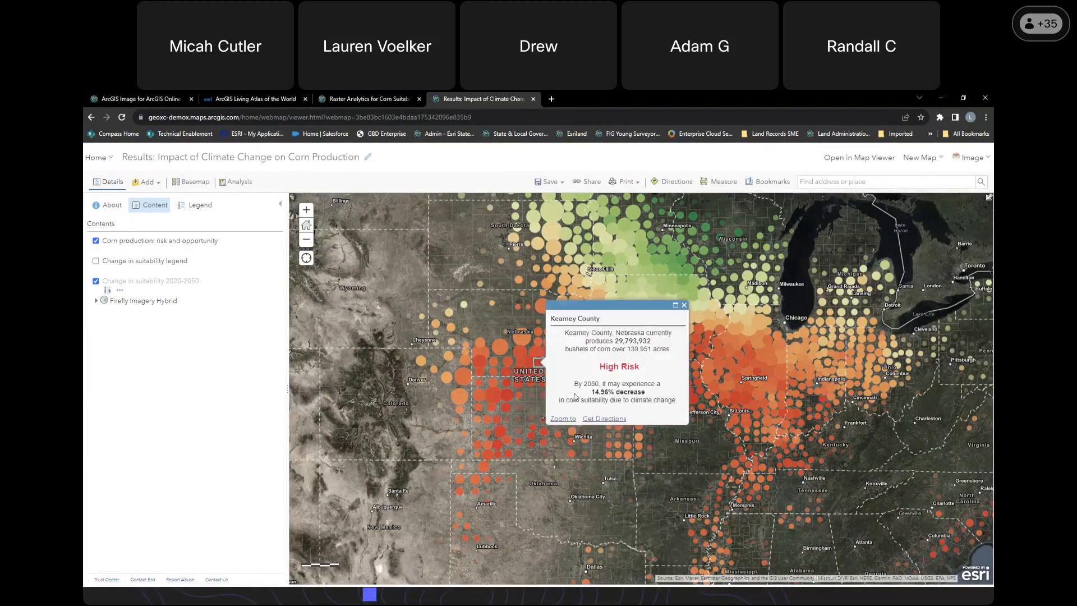
mouse_move(680, 316)
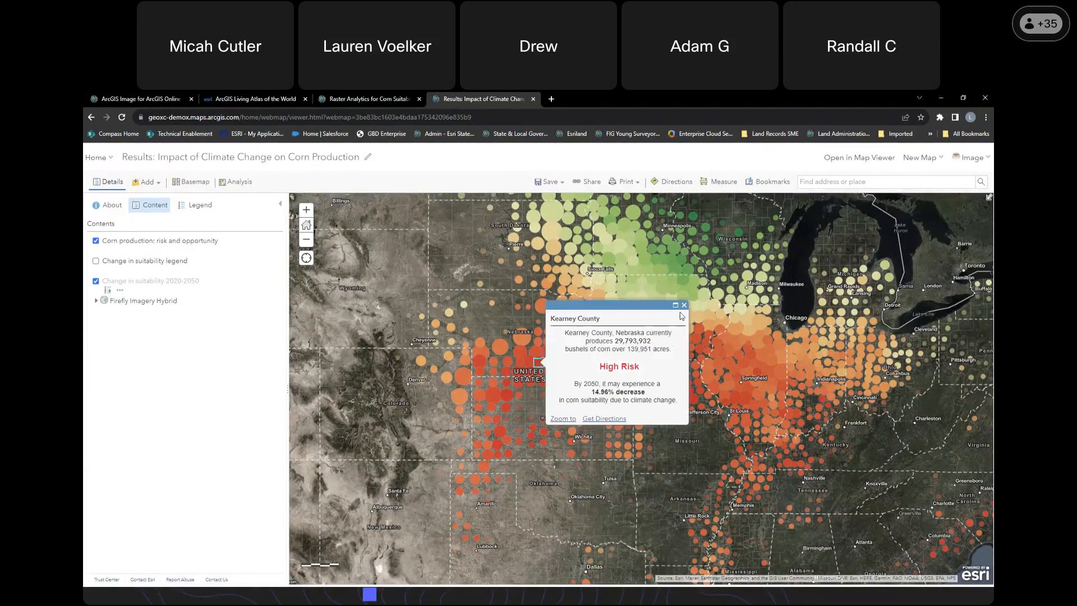
left_click(684, 305)
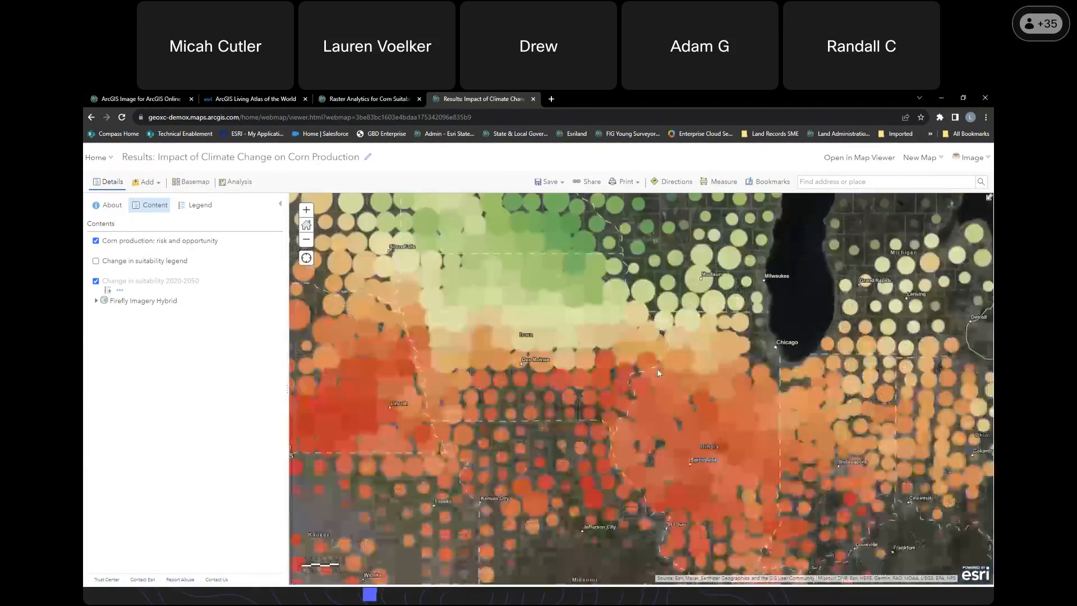
left_click(603, 400)
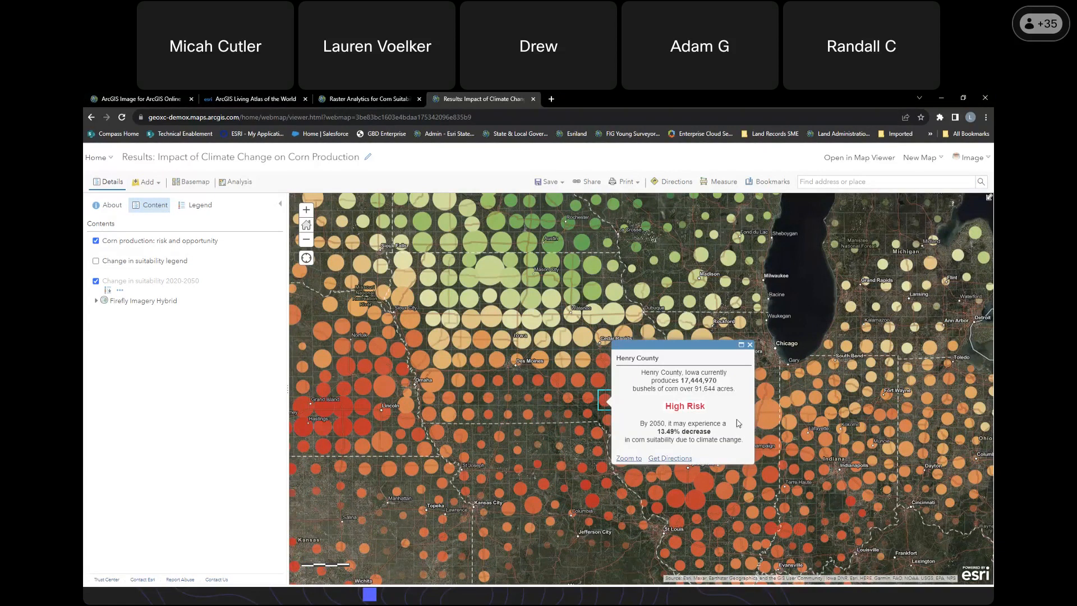
mouse_move(750, 352)
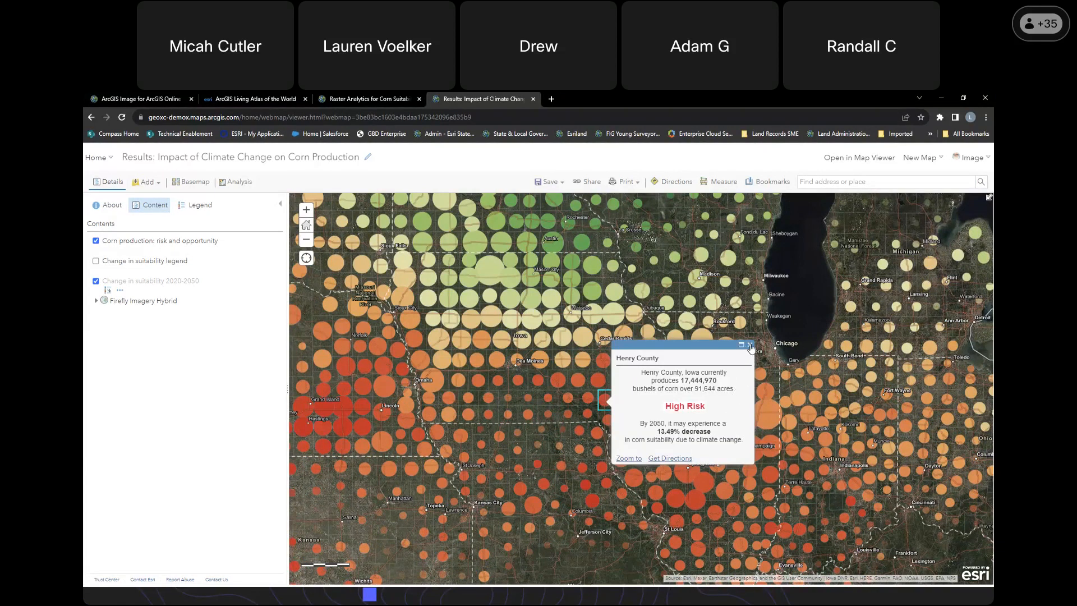
left_click(751, 345)
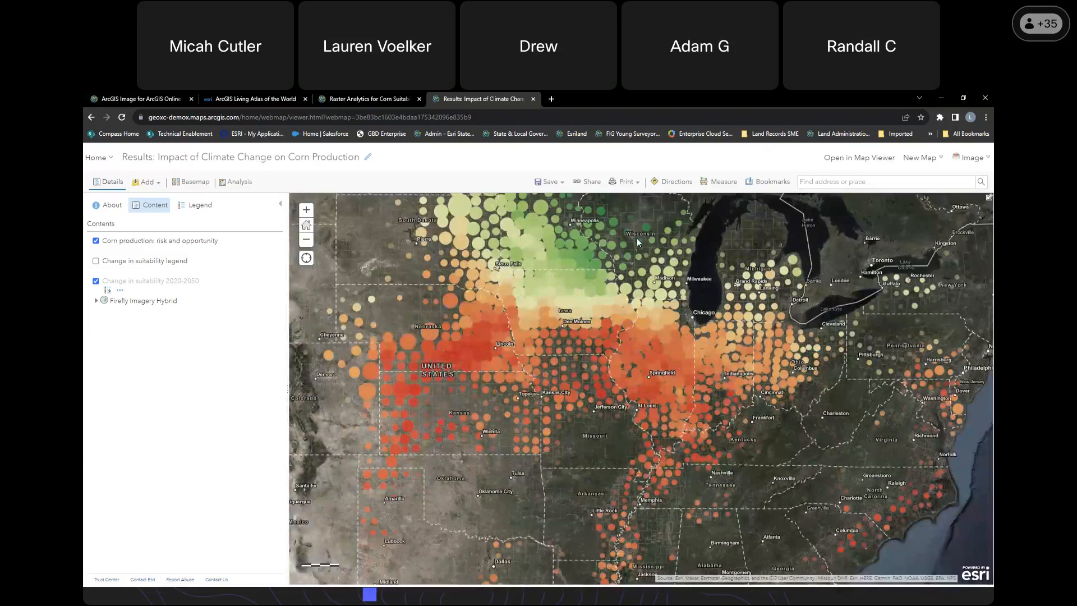
left_click(627, 257)
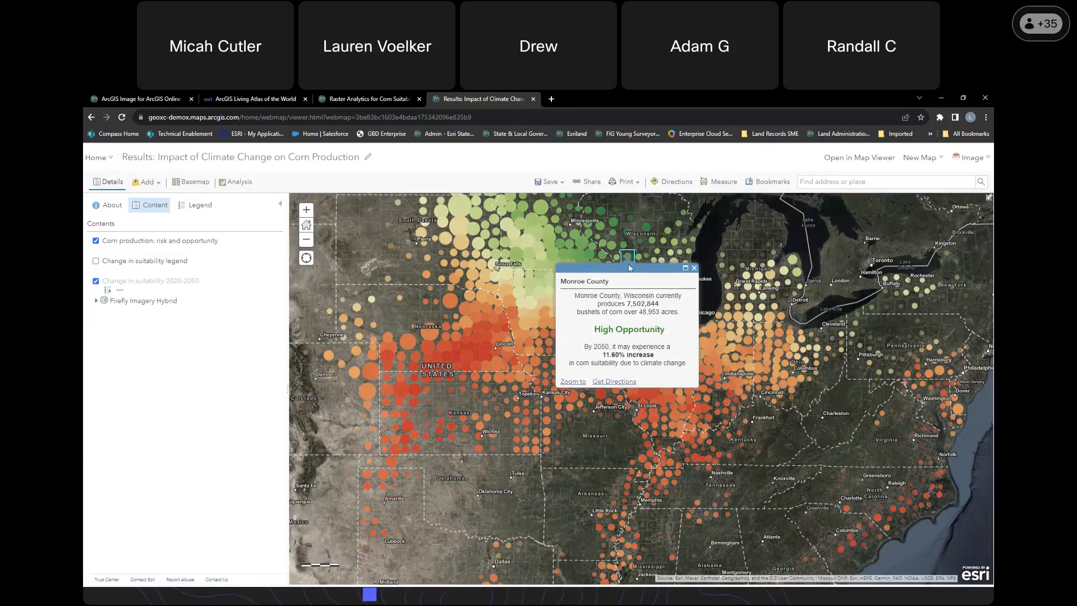
mouse_move(683, 371)
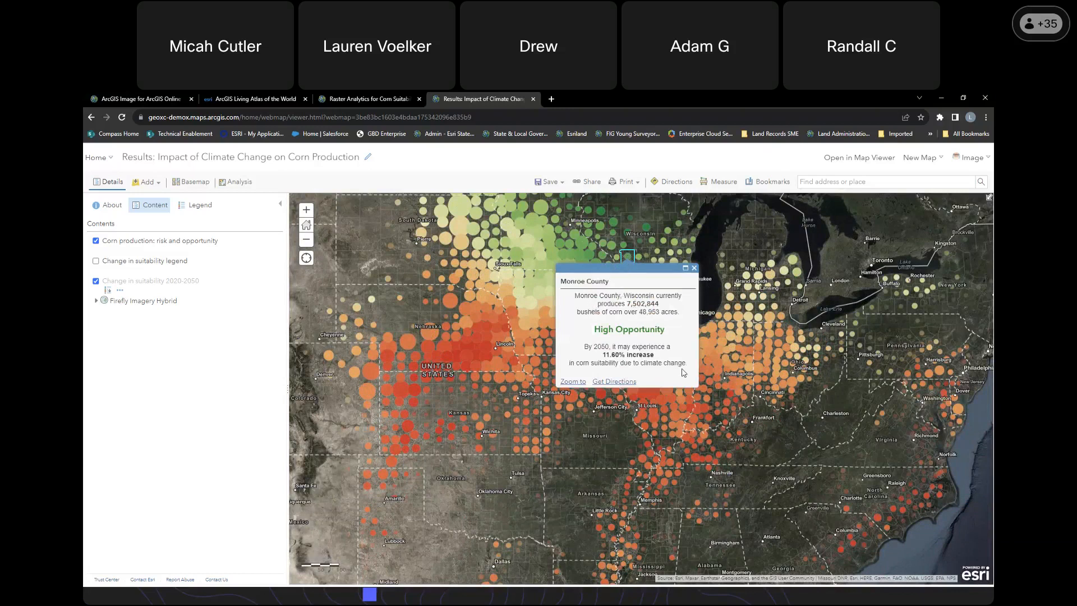